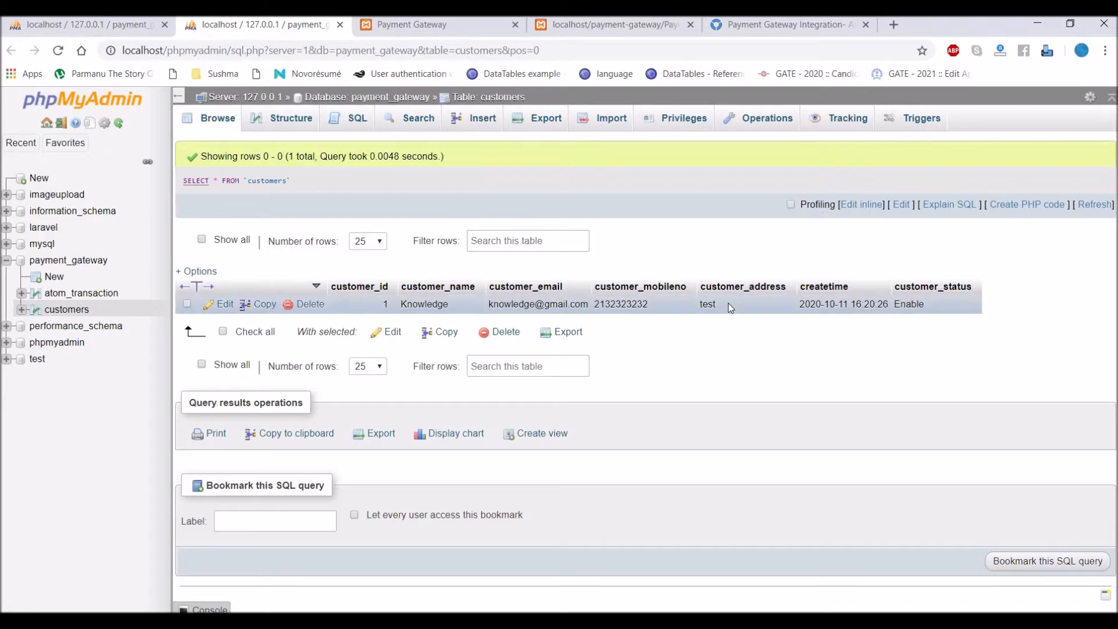
In phpMyAdmin, edit the customer's address to three lines: testsdsd, sdfsd and dsf
{"action": "double_click", "coordinate": [708, 304]}
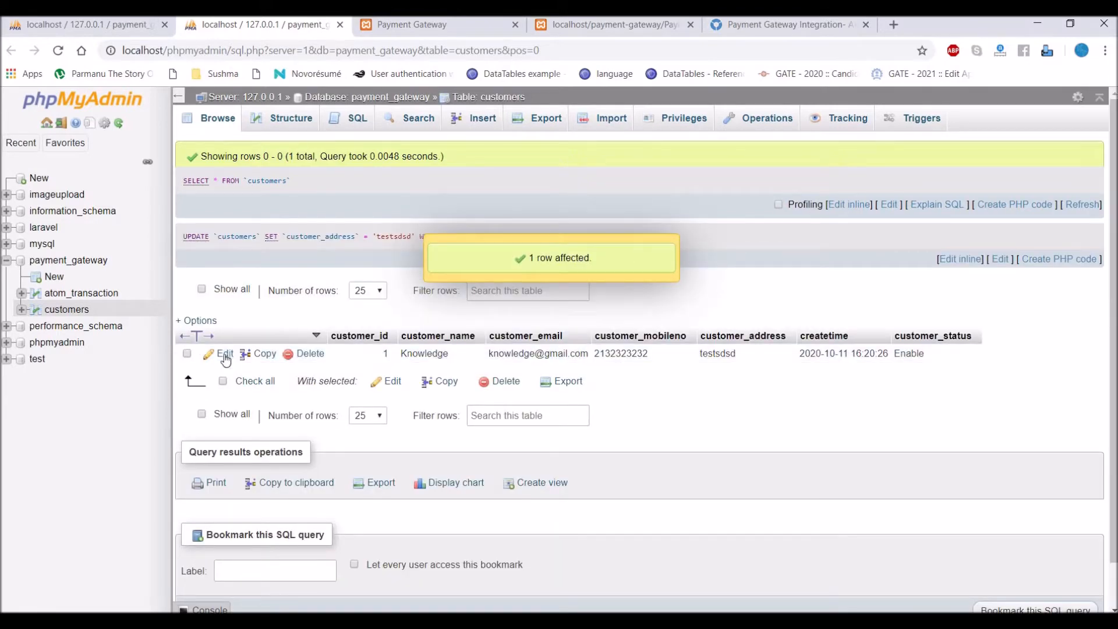
{"action": "left_click", "coordinate": [224, 353]}
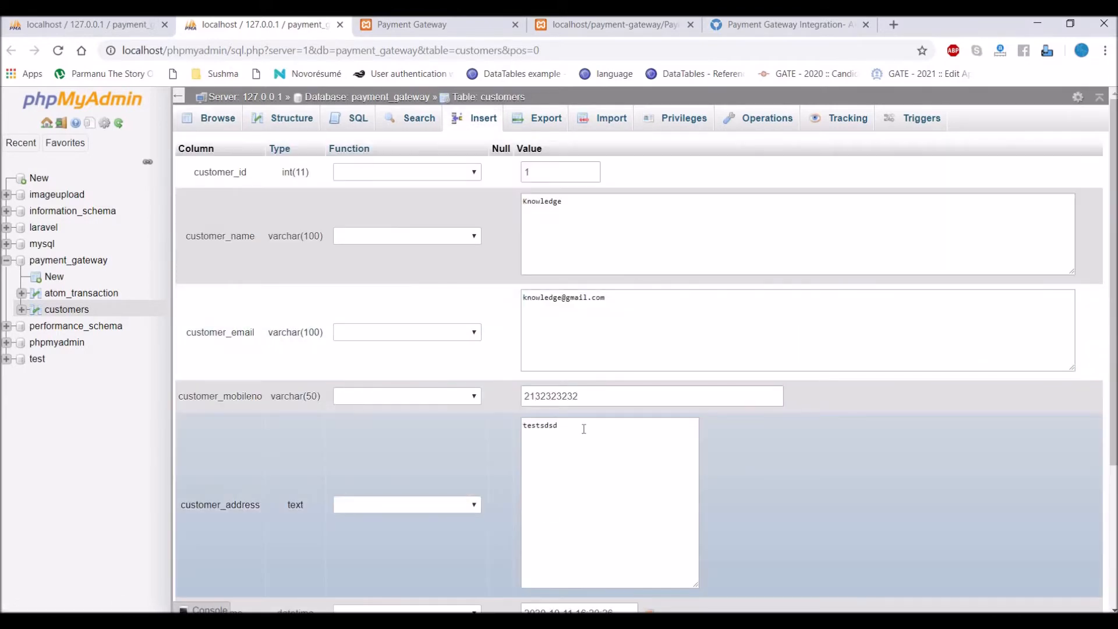
{"action": "type", "text": "sdfsd"}
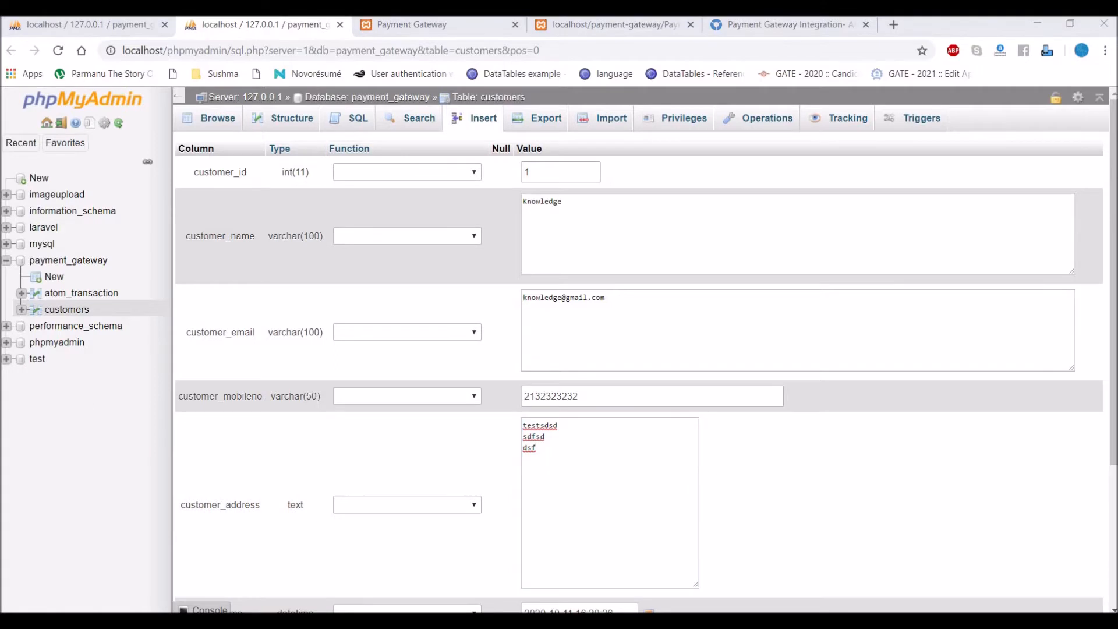
{"action": "scroll", "scroll_direction": "down", "scroll_amount": 3}
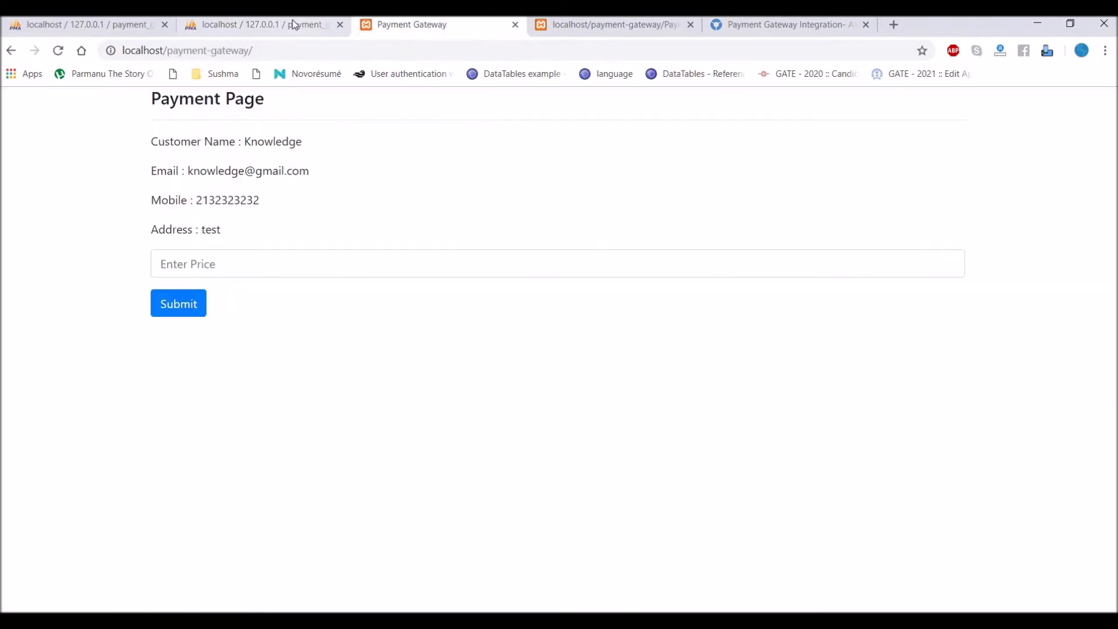
Reload the payment page with the new address, enter a price and submit checkout
{"action": "left_click", "coordinate": [264, 24]}
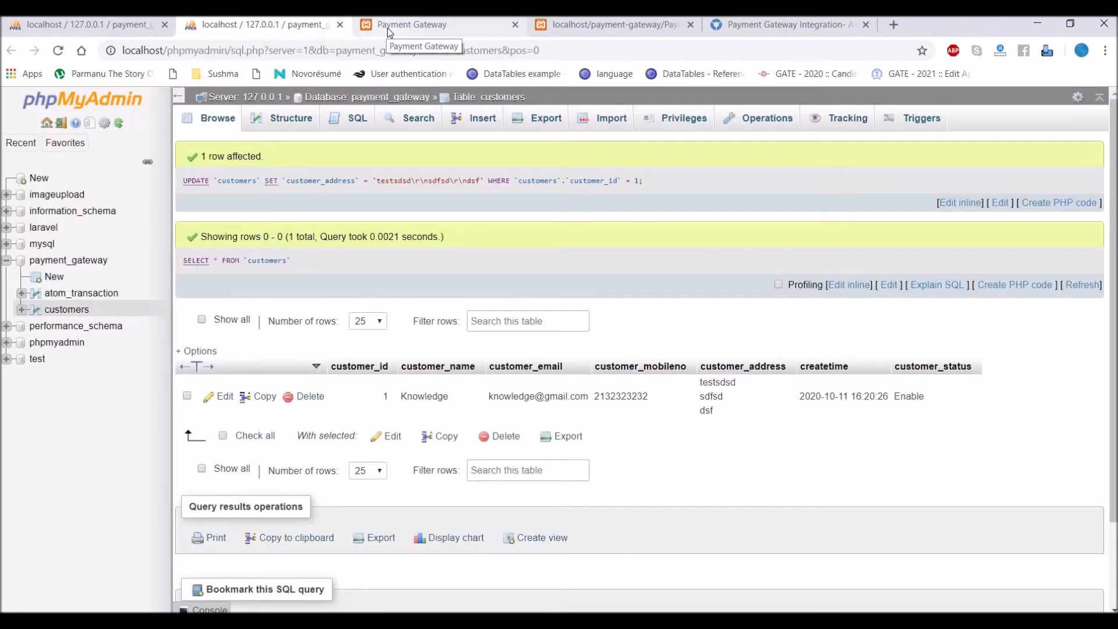
{"action": "left_click", "coordinate": [410, 25]}
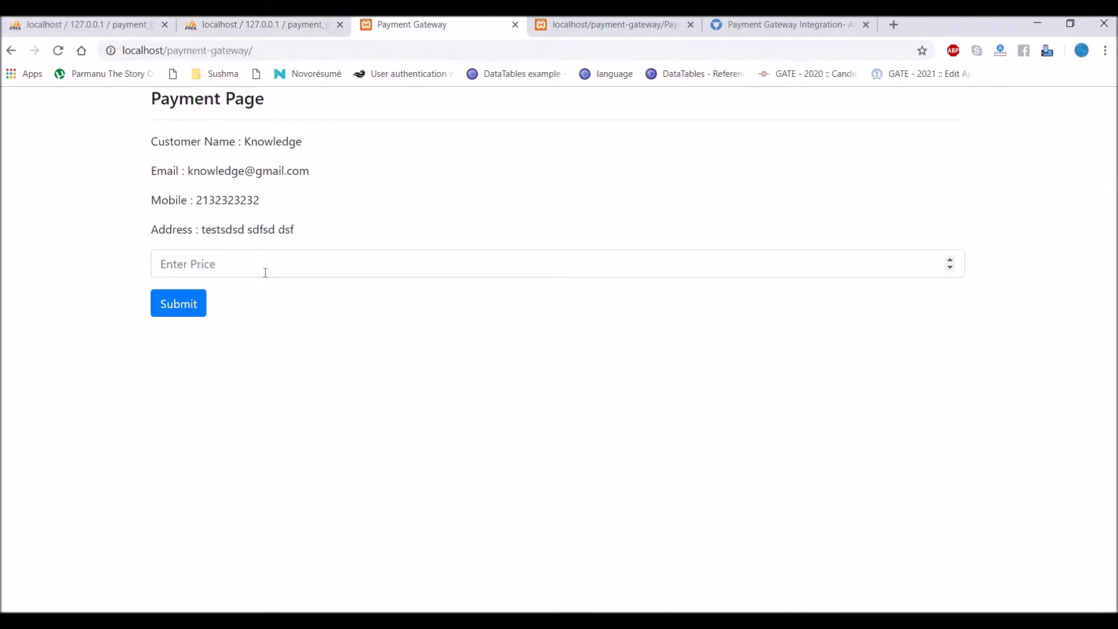
{"action": "left_click", "coordinate": [178, 303]}
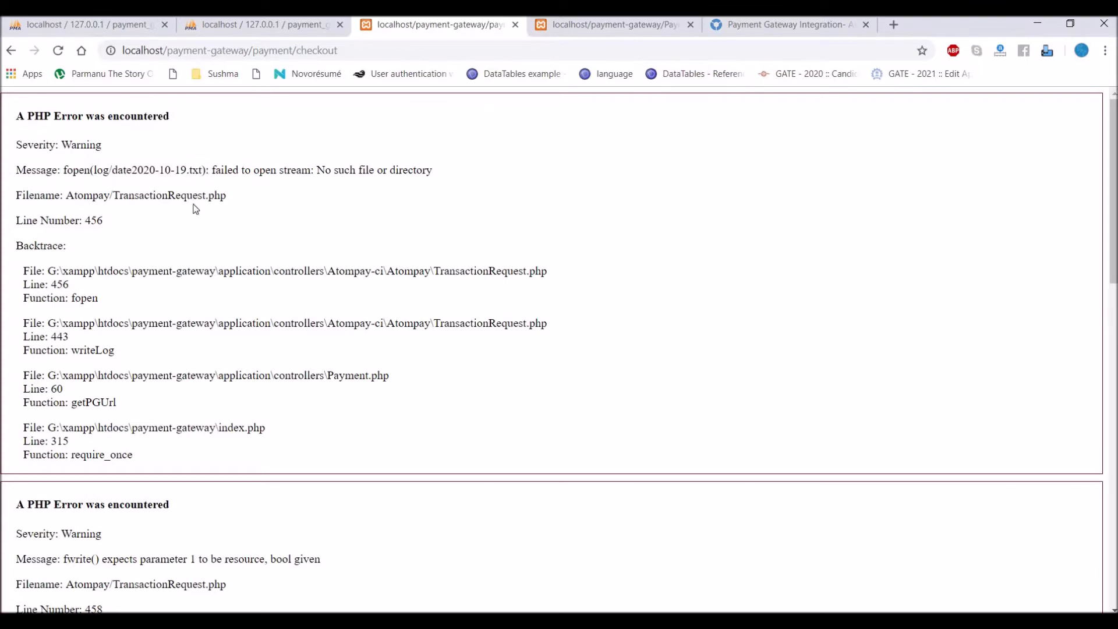
{"action": "double_click", "coordinate": [159, 195]}
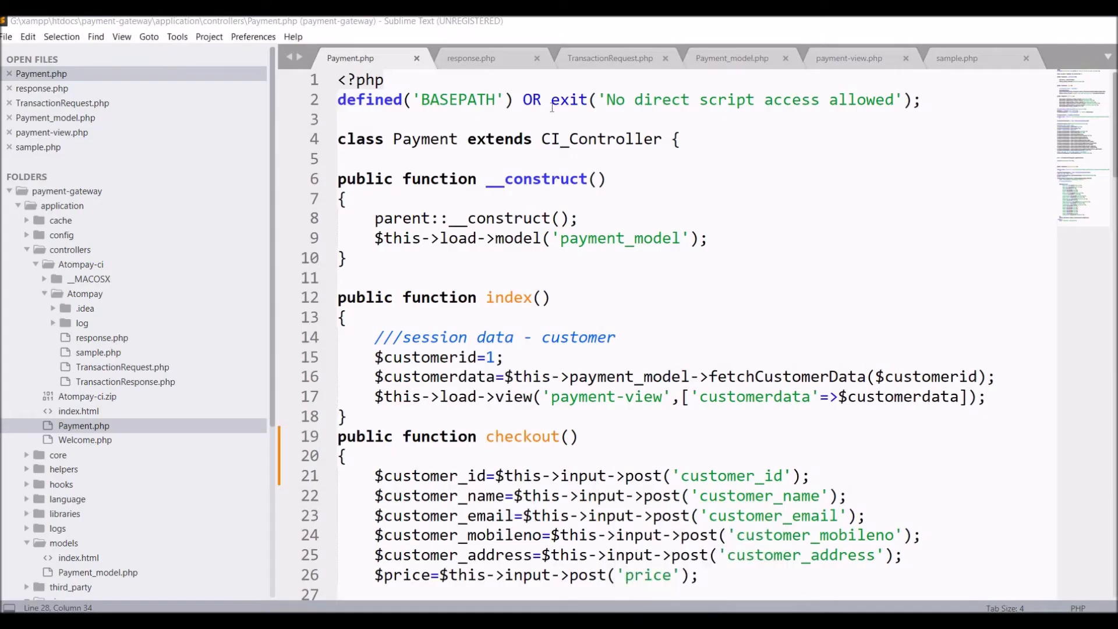
Change writeLog's fopen path on line 456 to use APPPATH, then resubmit checkout
{"action": "left_click", "coordinate": [610, 58]}
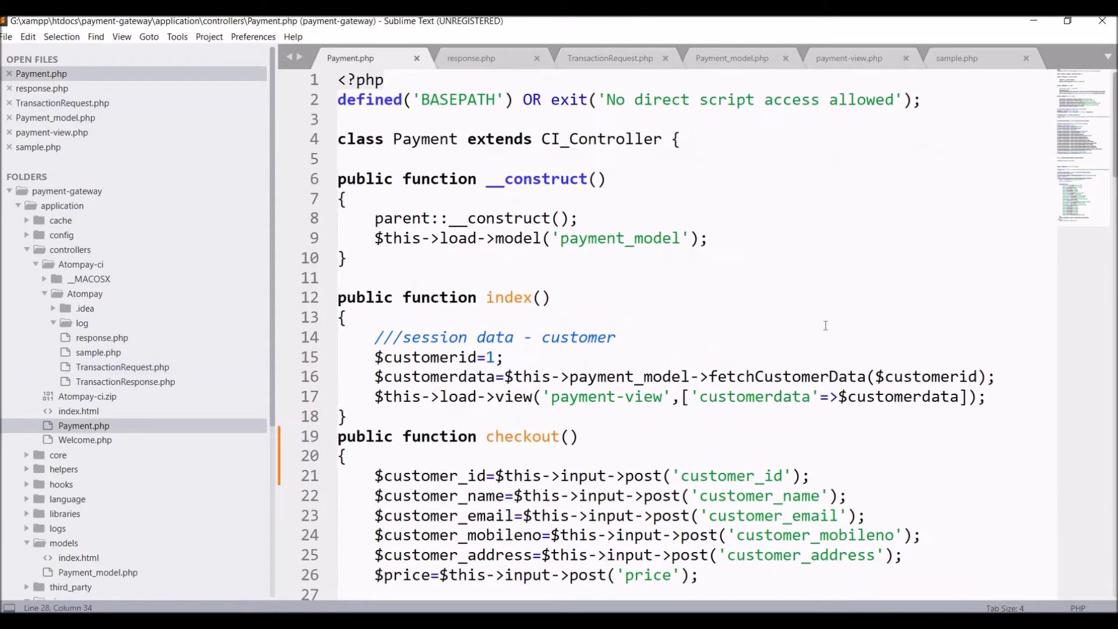
{"action": "scroll", "scroll_direction": "down", "scroll_amount": 3}
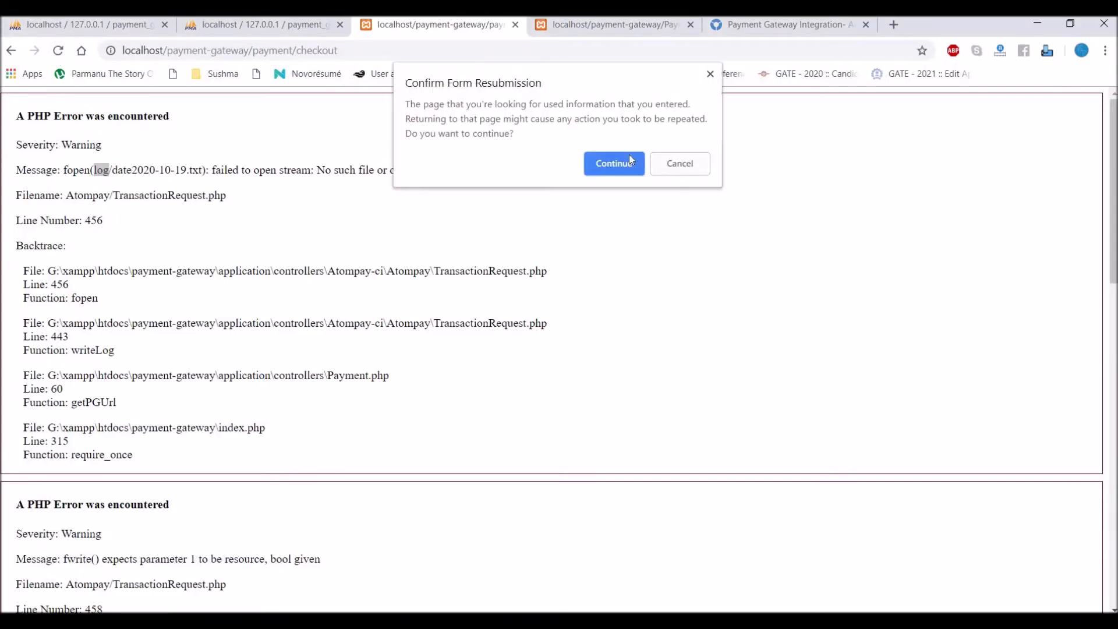
{"action": "left_click", "coordinate": [613, 164]}
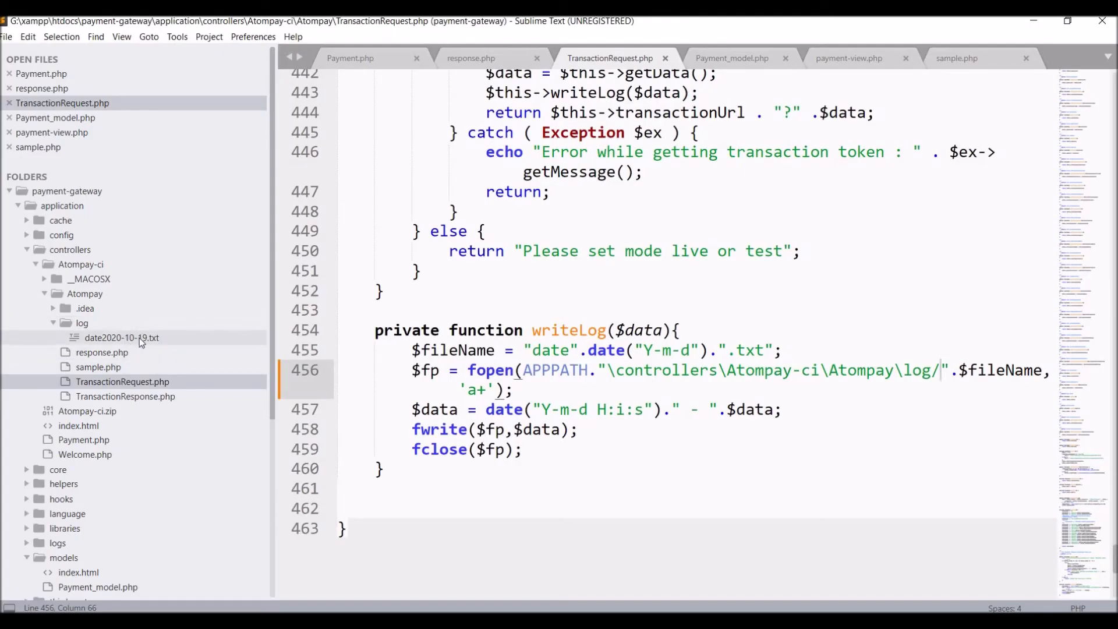
Open date2020-10-19.txt and inspect the checkout entry split at the address fragment sdfsd
{"action": "double_click", "coordinate": [121, 337]}
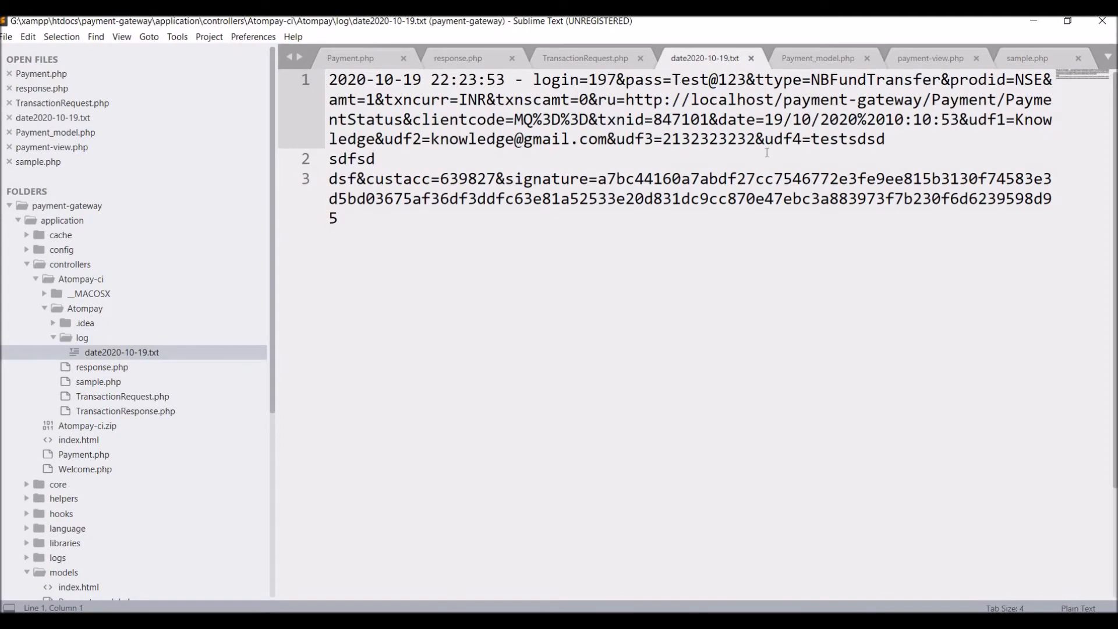
{"action": "left_click", "coordinate": [585, 58]}
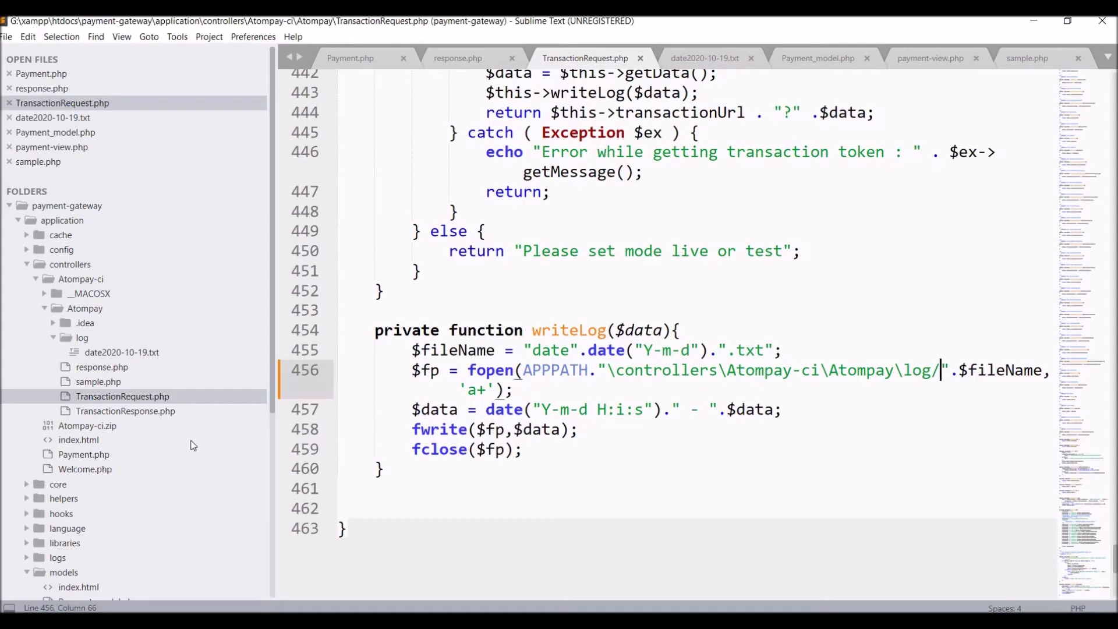
{"action": "left_click", "coordinate": [704, 58]}
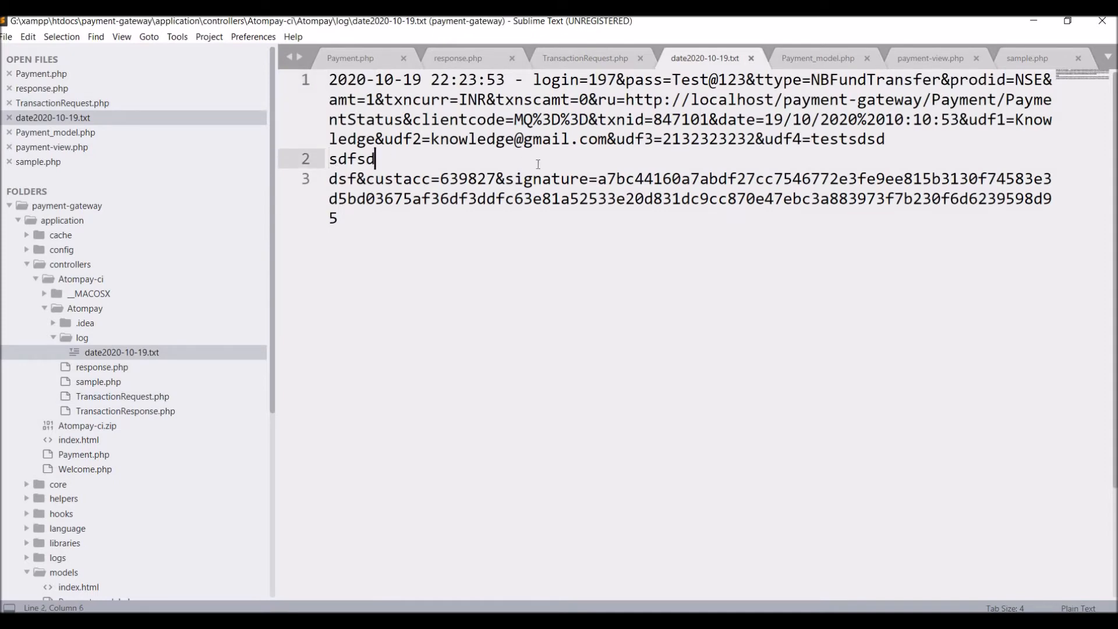
{"action": "double_click", "coordinate": [847, 138]}
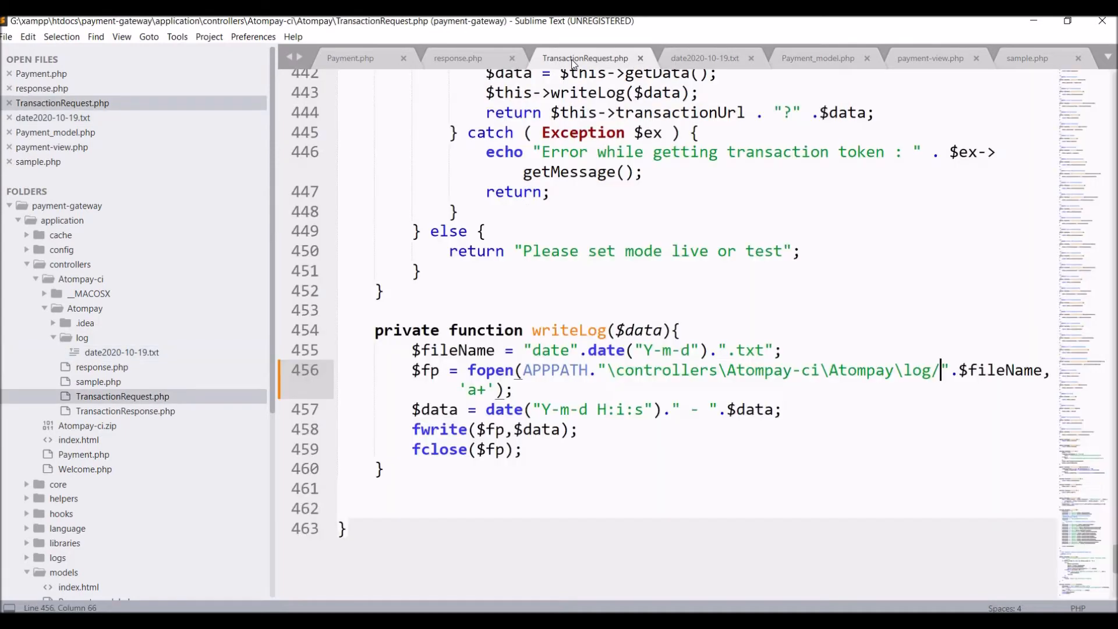
Look at response.php, then close it and return to Payment.php
{"action": "left_click", "coordinate": [457, 58]}
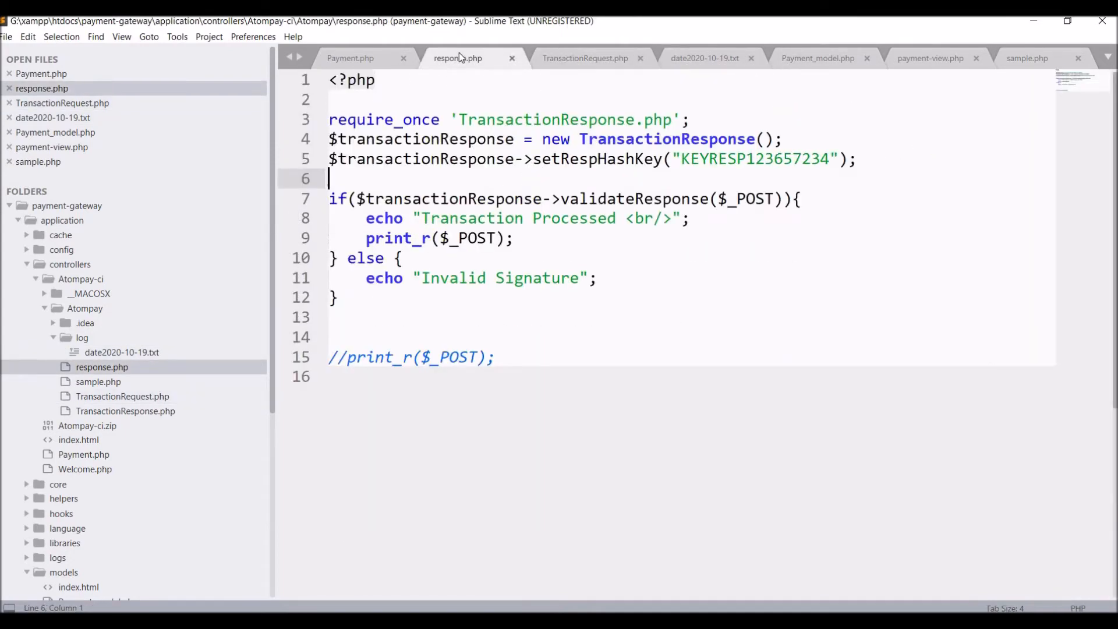
{"action": "double_click", "coordinate": [471, 218]}
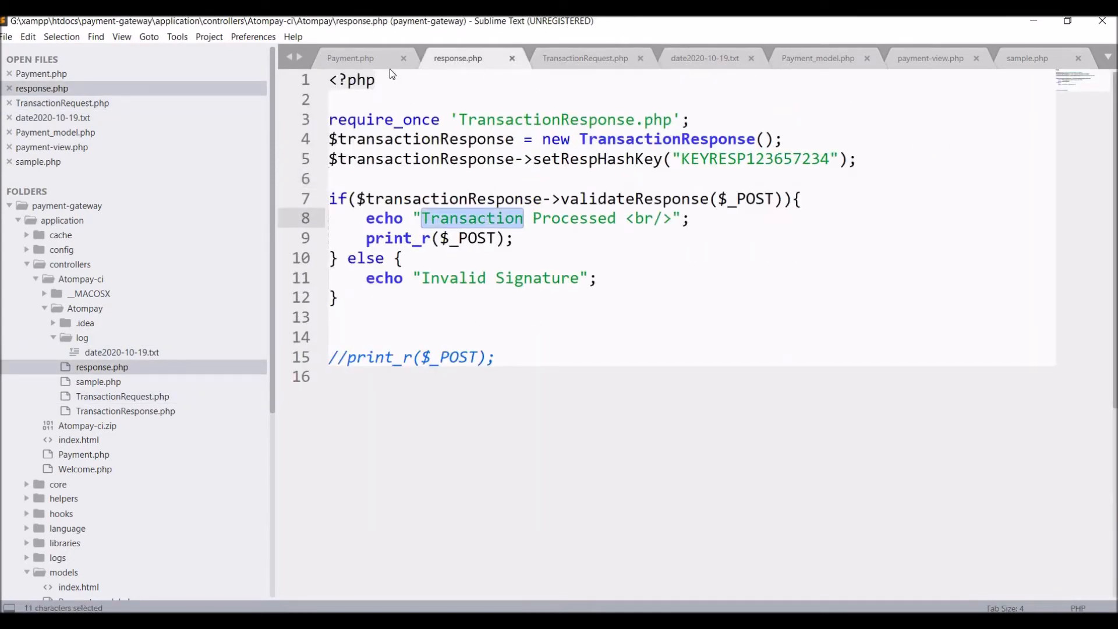
{"action": "left_click", "coordinate": [349, 58]}
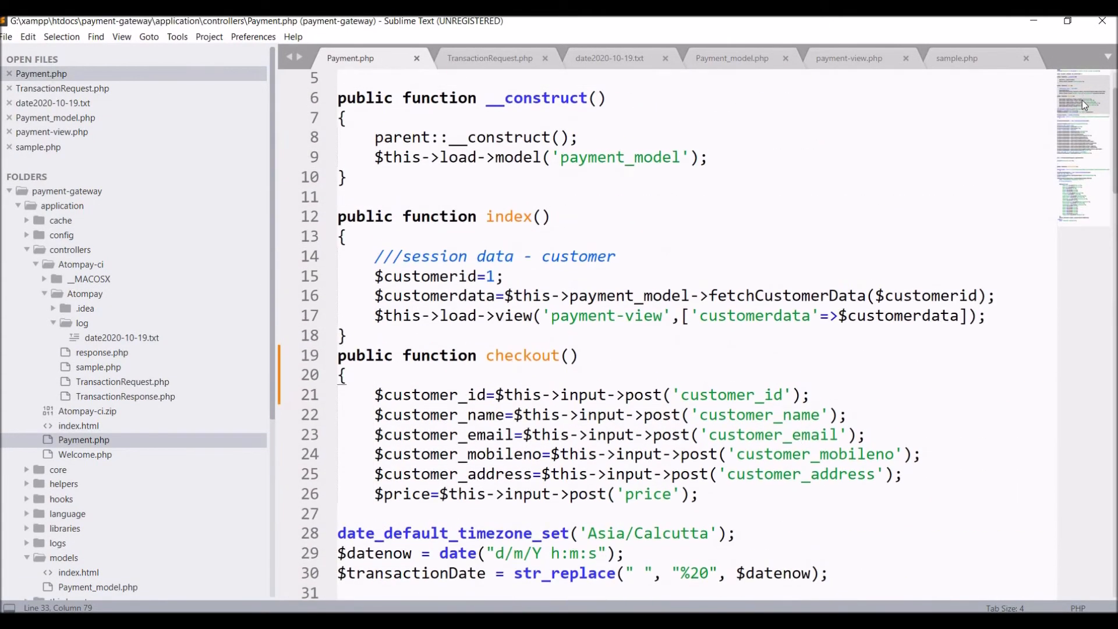
Duplicate line 25 as $customer_addr and start a str_replace on customer_address
{"action": "double_click", "coordinate": [455, 355]}
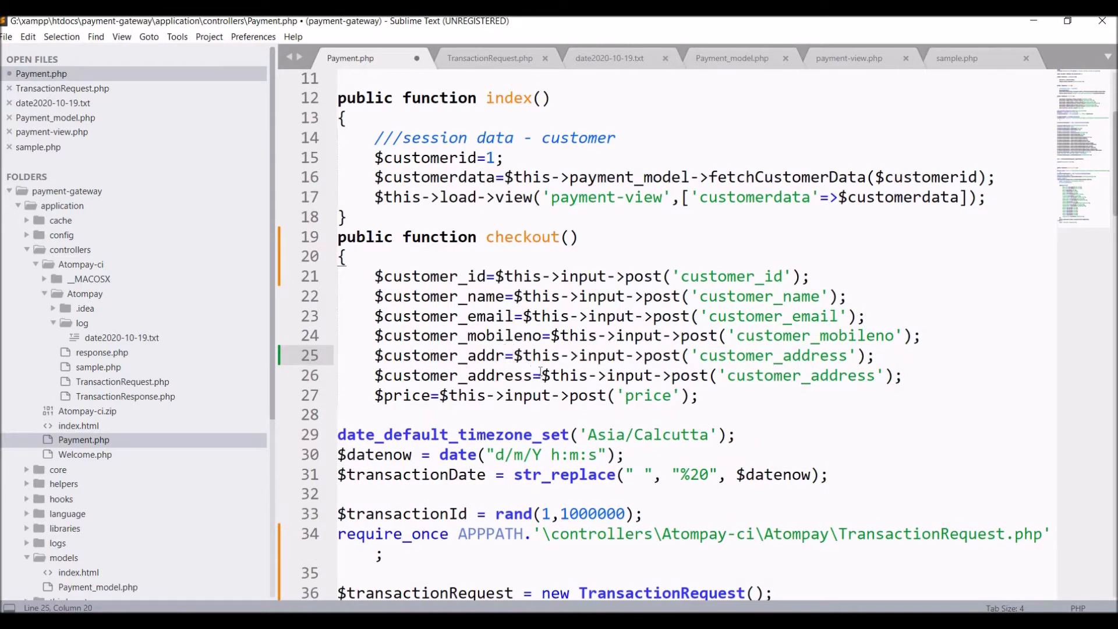
{"action": "type", "text": "str;"}
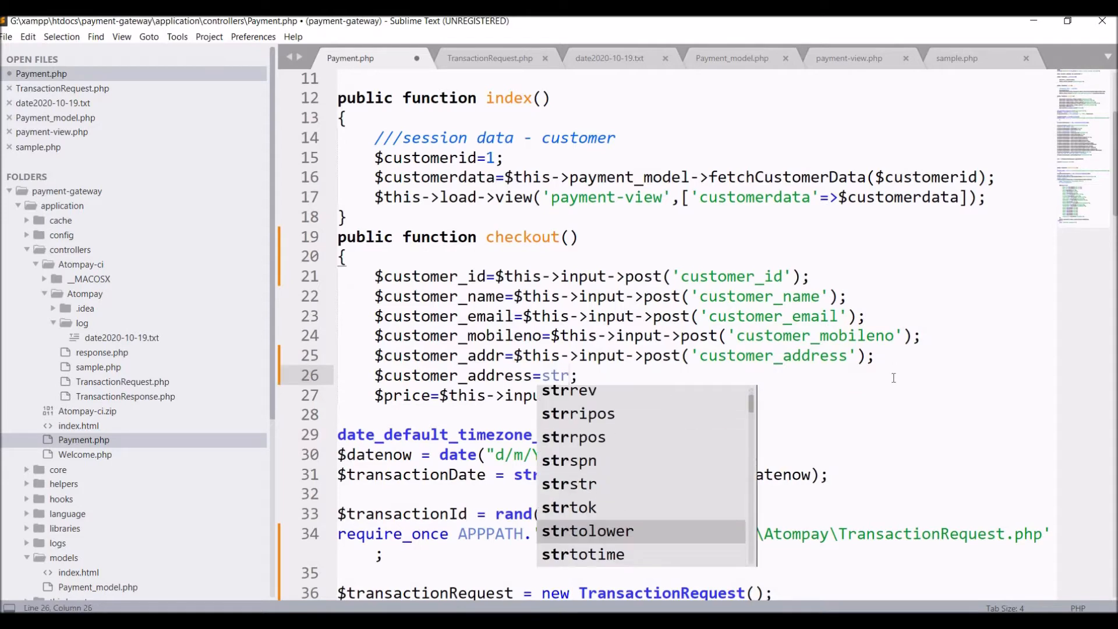
{"action": "type", "text": "replace(, replace, subject"}
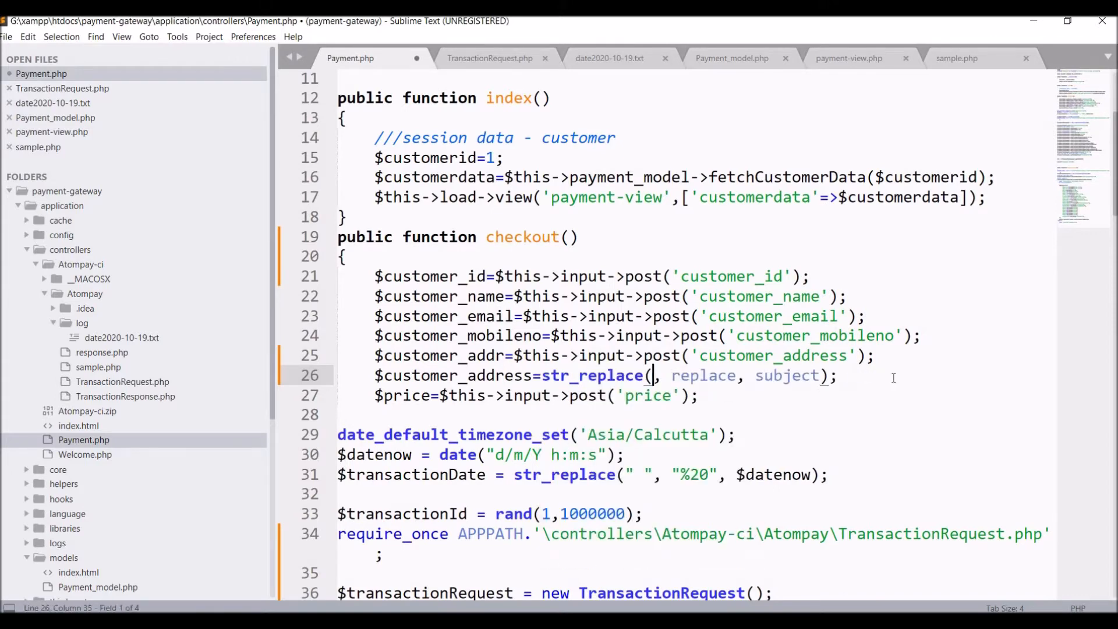
{"action": "type", "text": "''"}
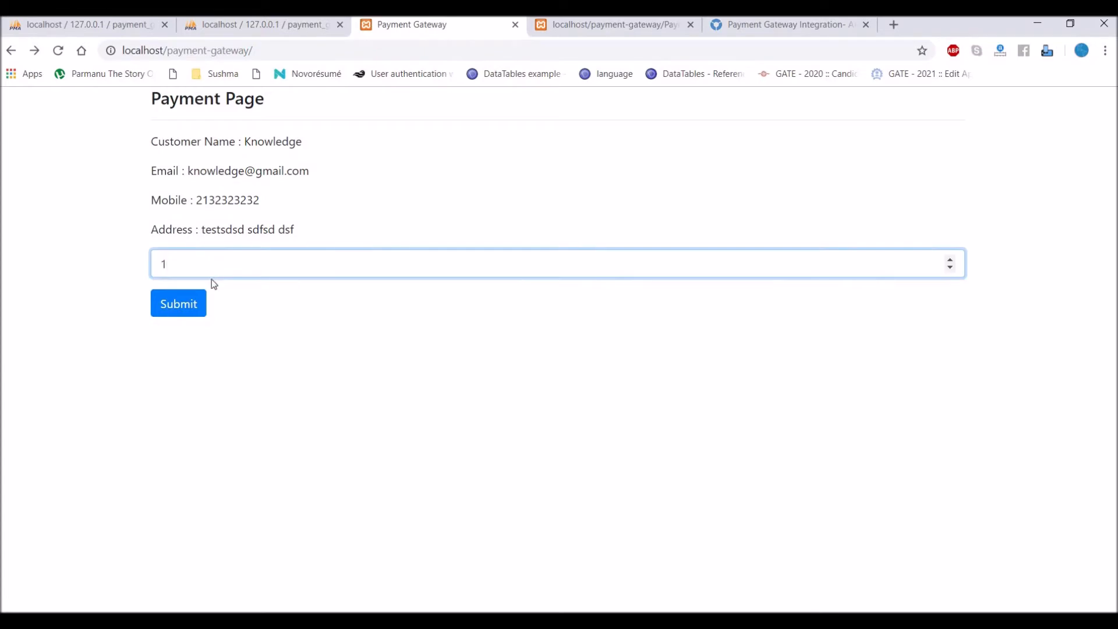
Submit the payment form with price 1
{"action": "left_click", "coordinate": [177, 303]}
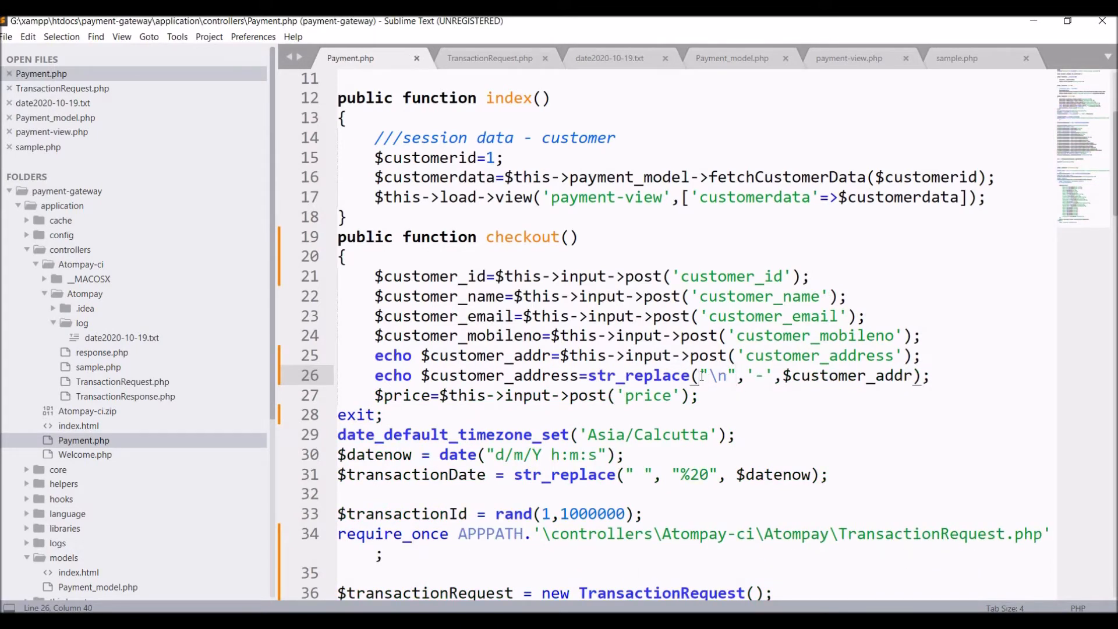
Wrap str_replace's search in array() with "\n", "\r" and "\r\n", then save
{"action": "type", "text": "array("}
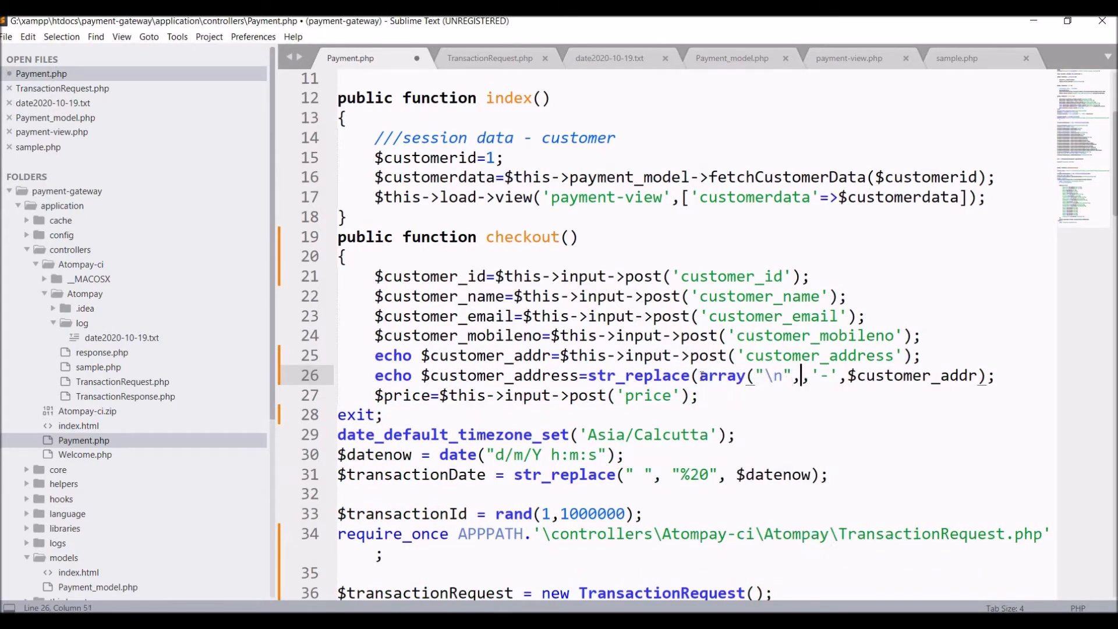
{"action": "type", "text": "\\r\","}
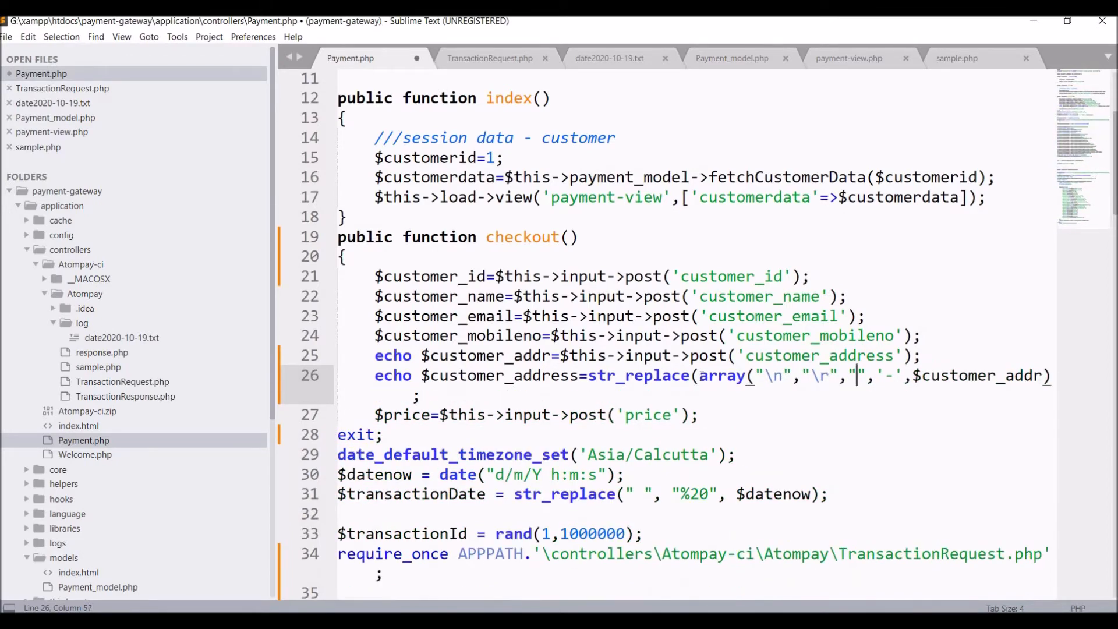
{"action": "type", "text": "\"\\r\\n\""}
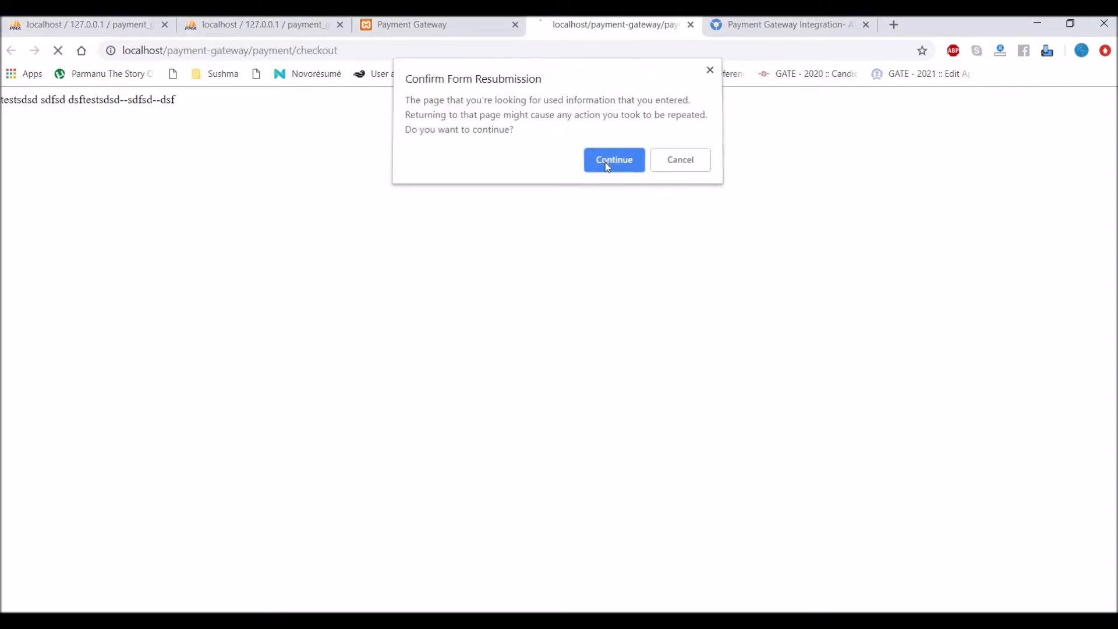
Resubmit checkout and pay ₹1.00 via Atom Bank net banking, completing as Success
{"action": "left_click", "coordinate": [613, 159]}
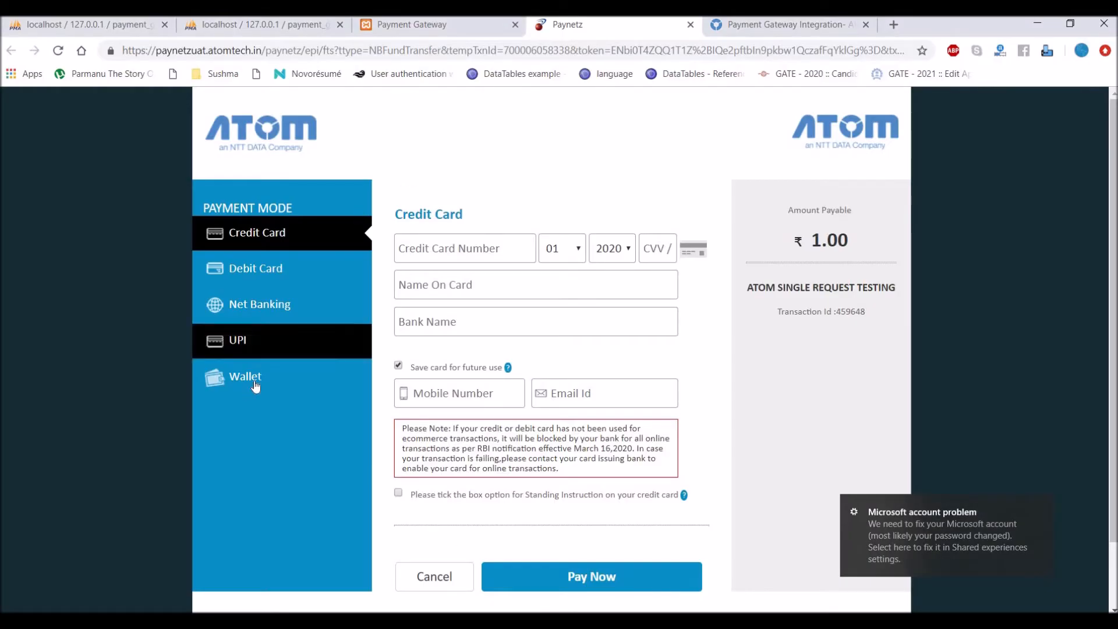
{"action": "left_click", "coordinate": [258, 303]}
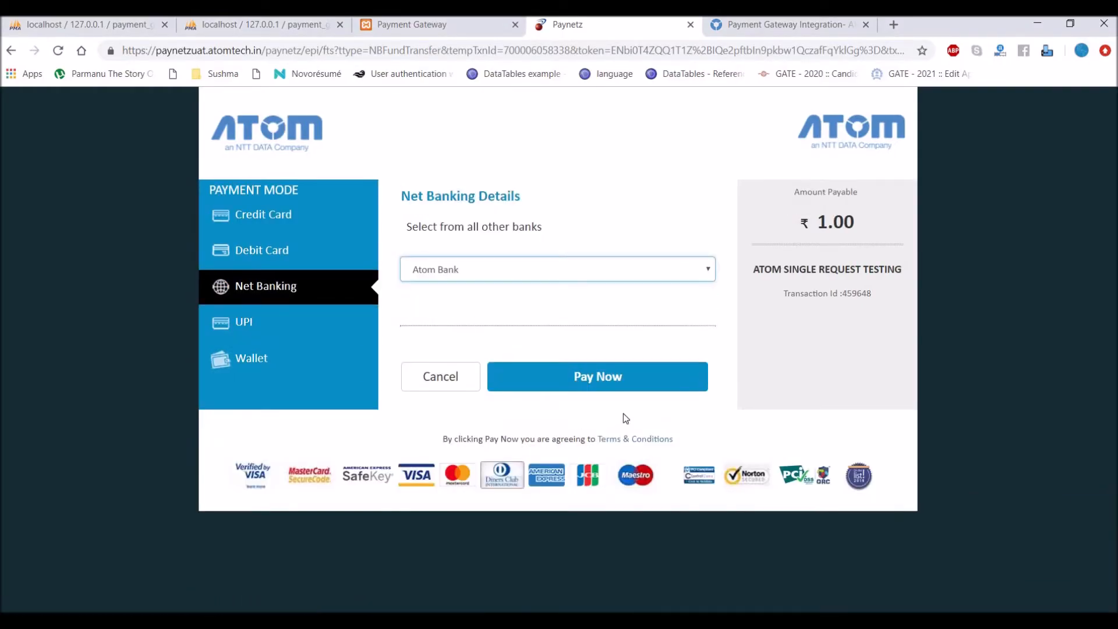
{"action": "left_click", "coordinate": [597, 377]}
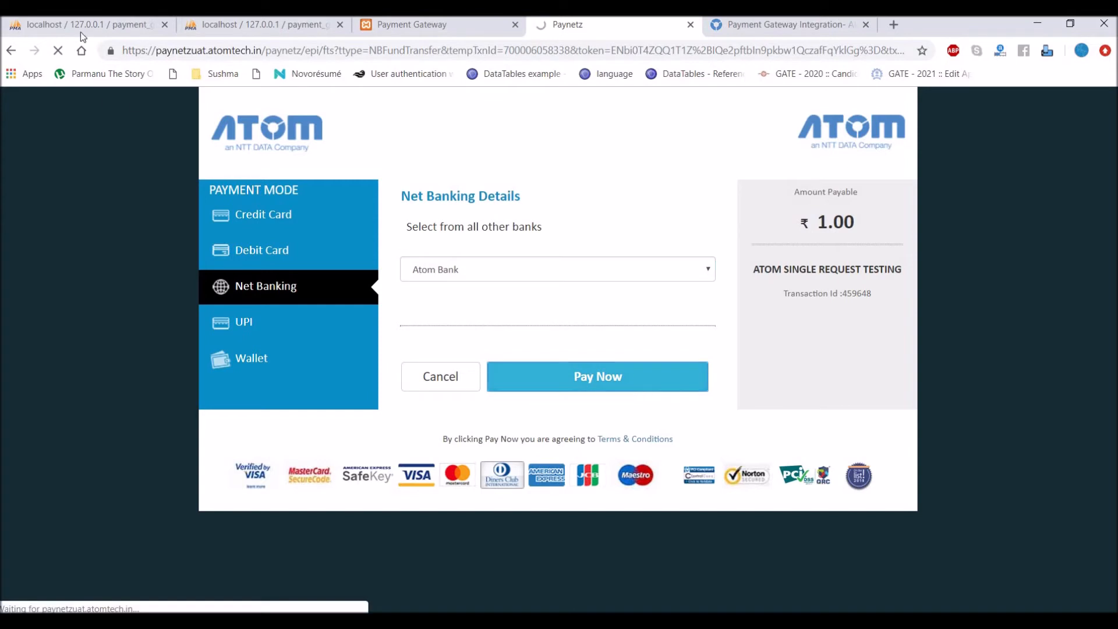
{"action": "mouse_move", "coordinate": [264, 25]}
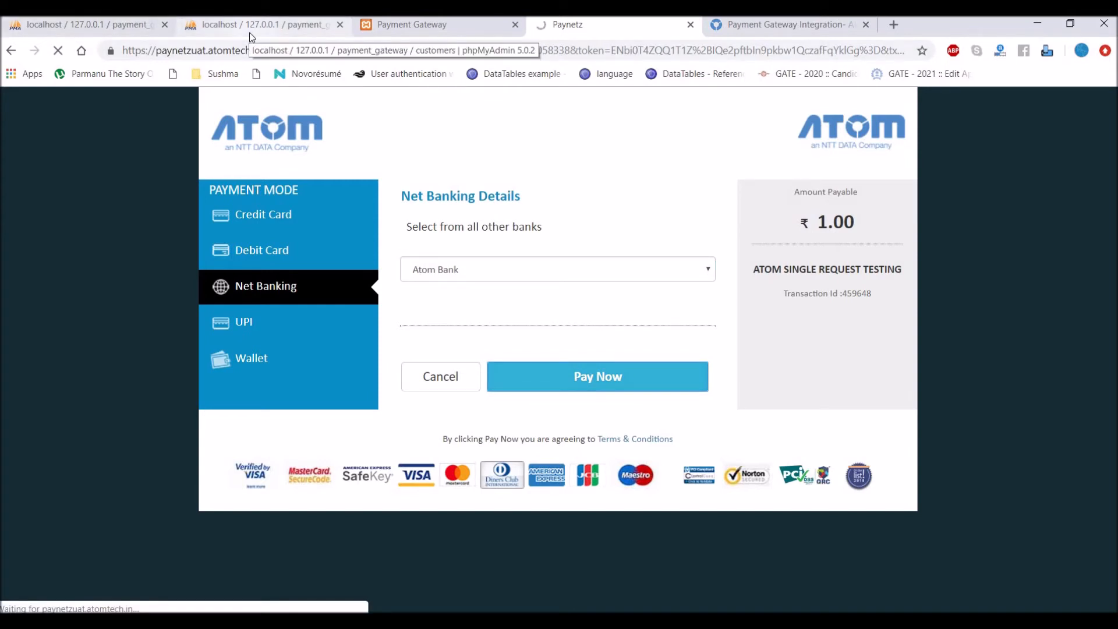
{"action": "left_click", "coordinate": [596, 375]}
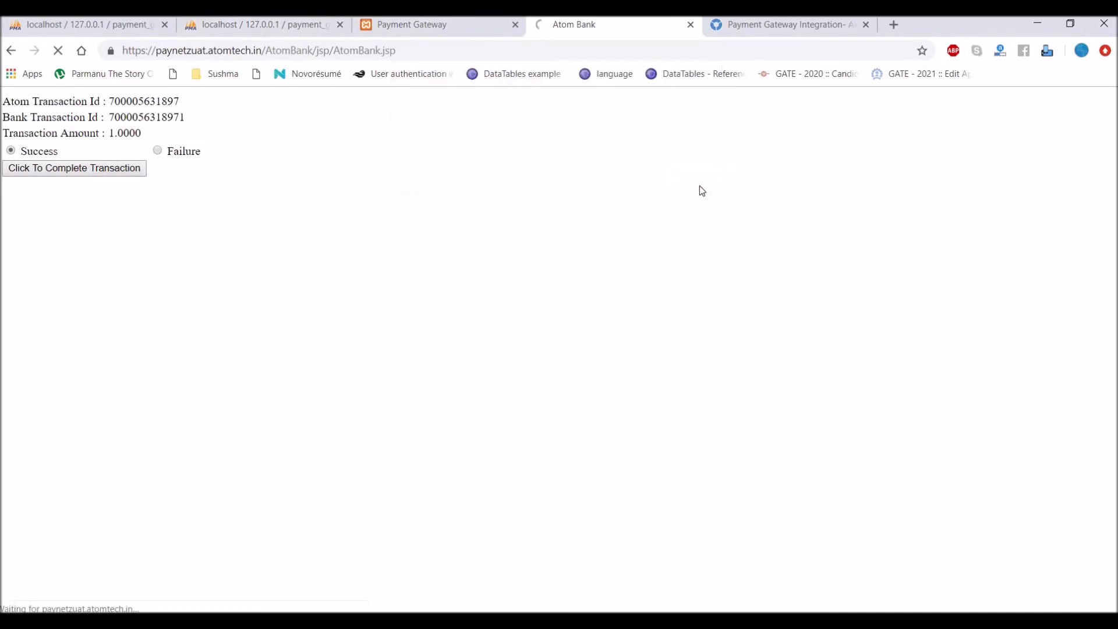
{"action": "left_click", "coordinate": [263, 25]}
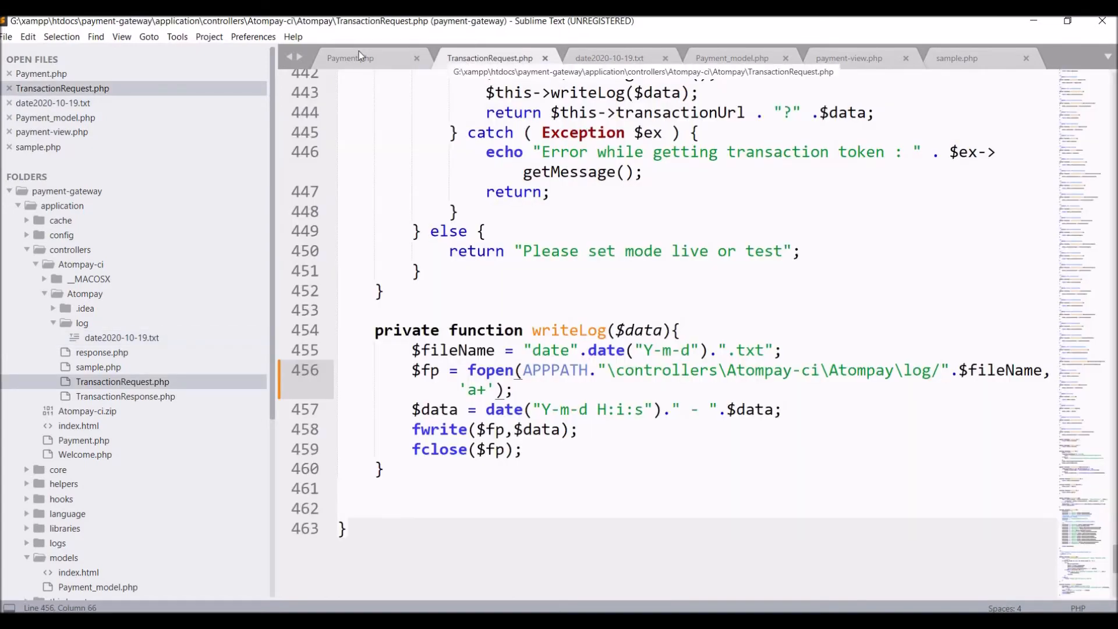
{"action": "left_click", "coordinate": [349, 58]}
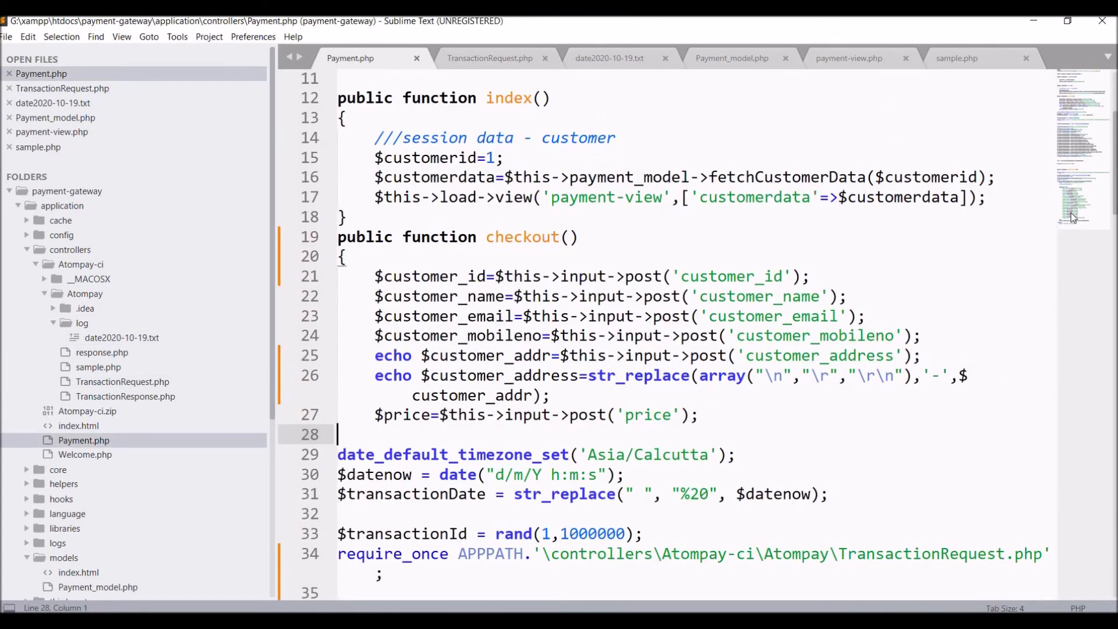
After paymentInsert, add if($_POST['f_code']=='Ok') redirecting to payment/paymentSuccess, then save
{"action": "scroll", "scroll_direction": "down", "scroll_amount": 3}
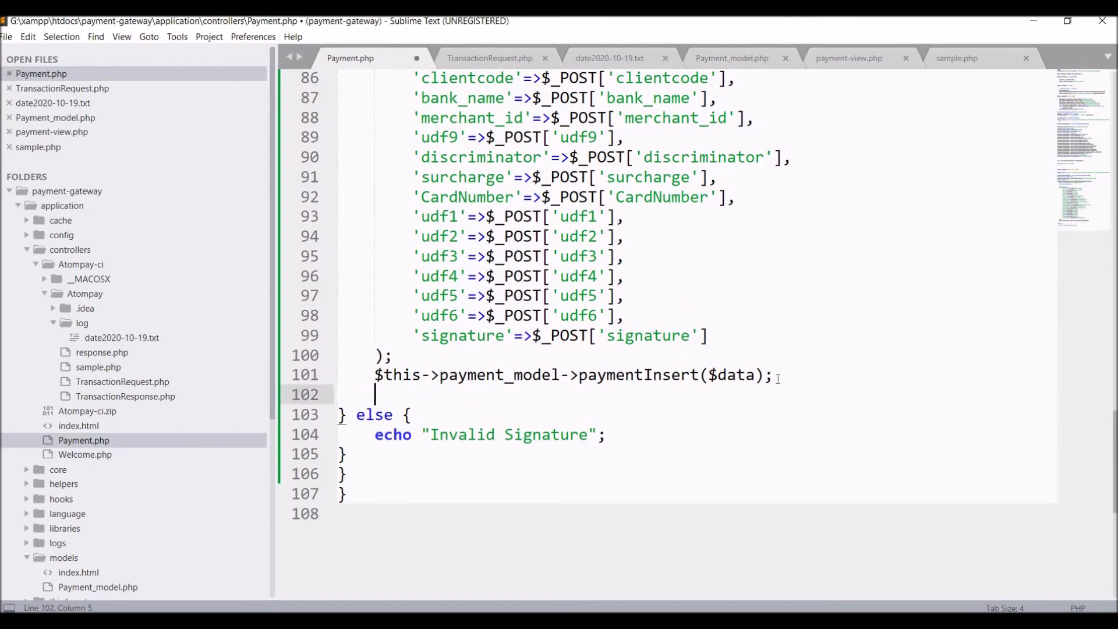
{"action": "type", "text": "redire"}
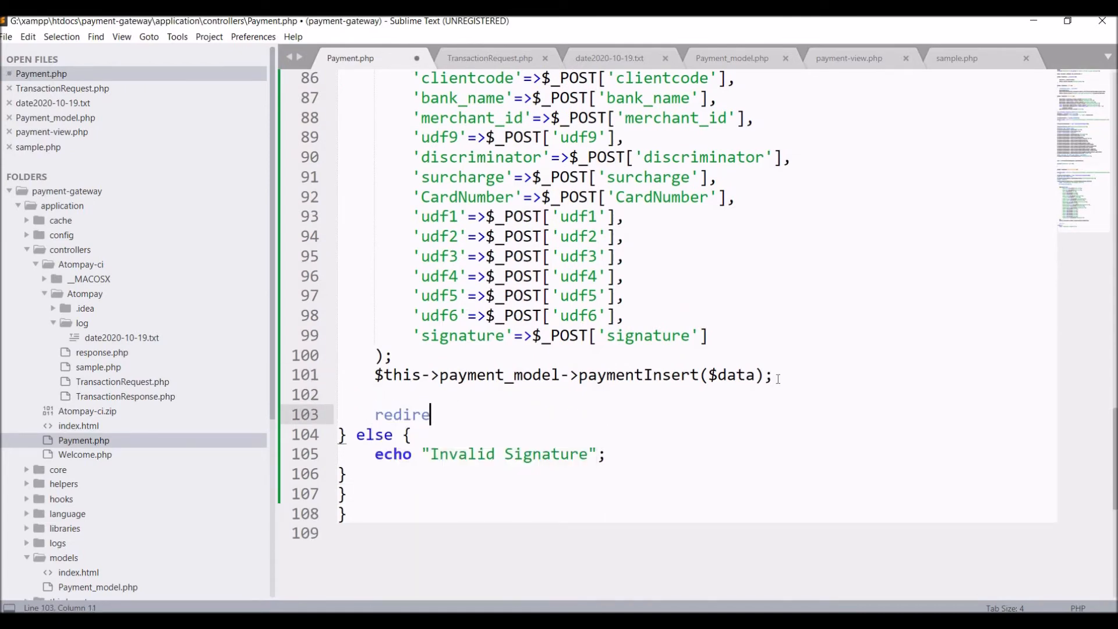
{"action": "type", "text": "ct('')"}
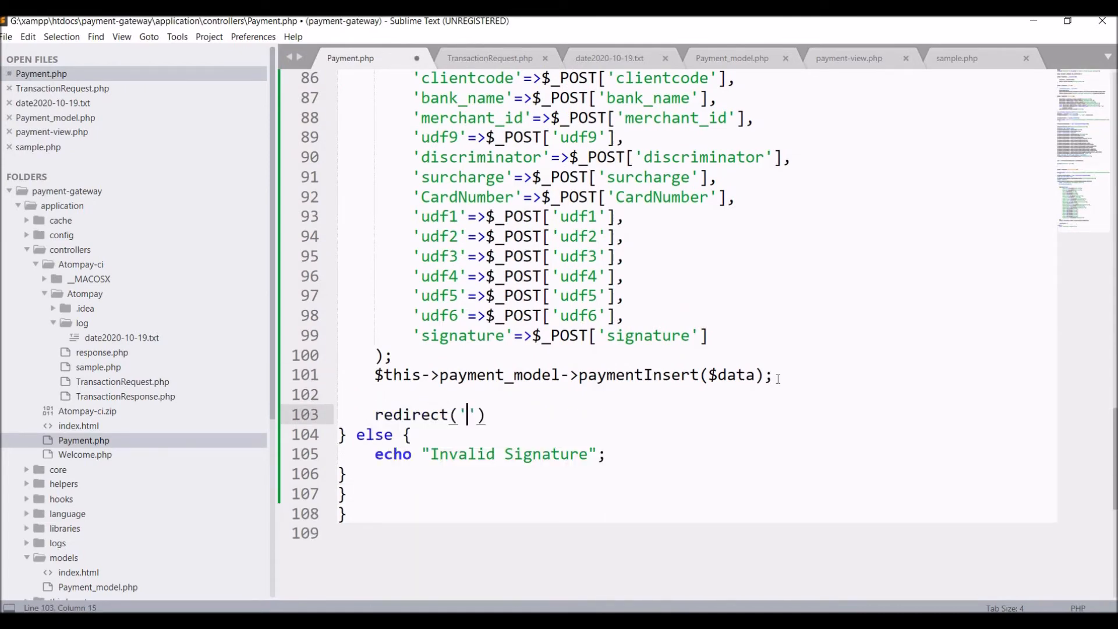
{"action": "key", "text": "Backspace"}
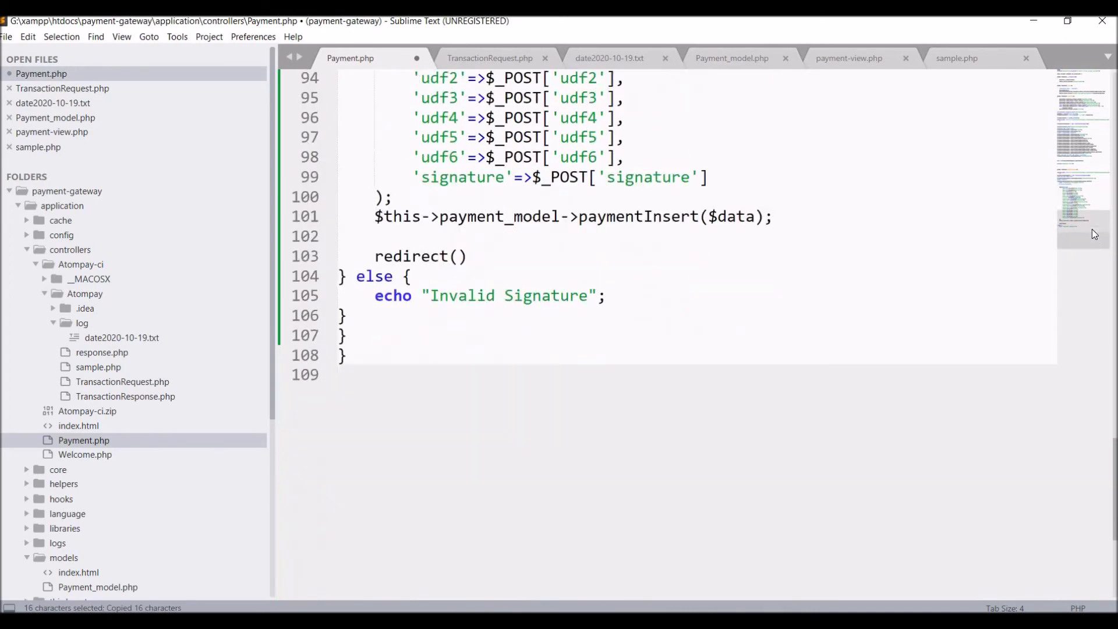
{"action": "type", "text": "if($_POST['f_code']=='Ok"}
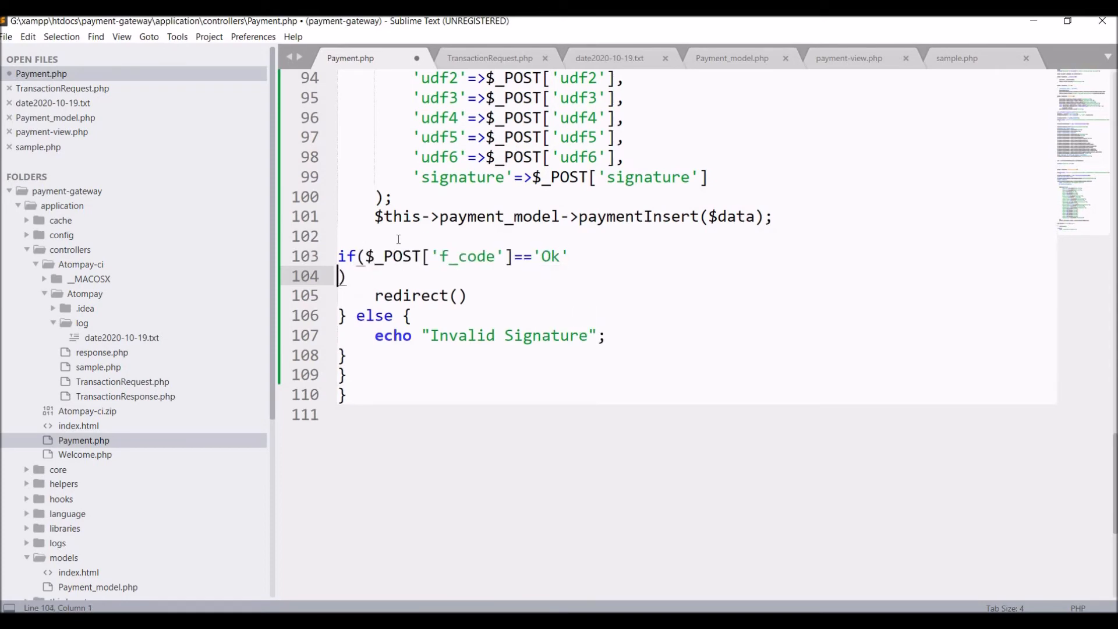
{"action": "type", "text": "{"}
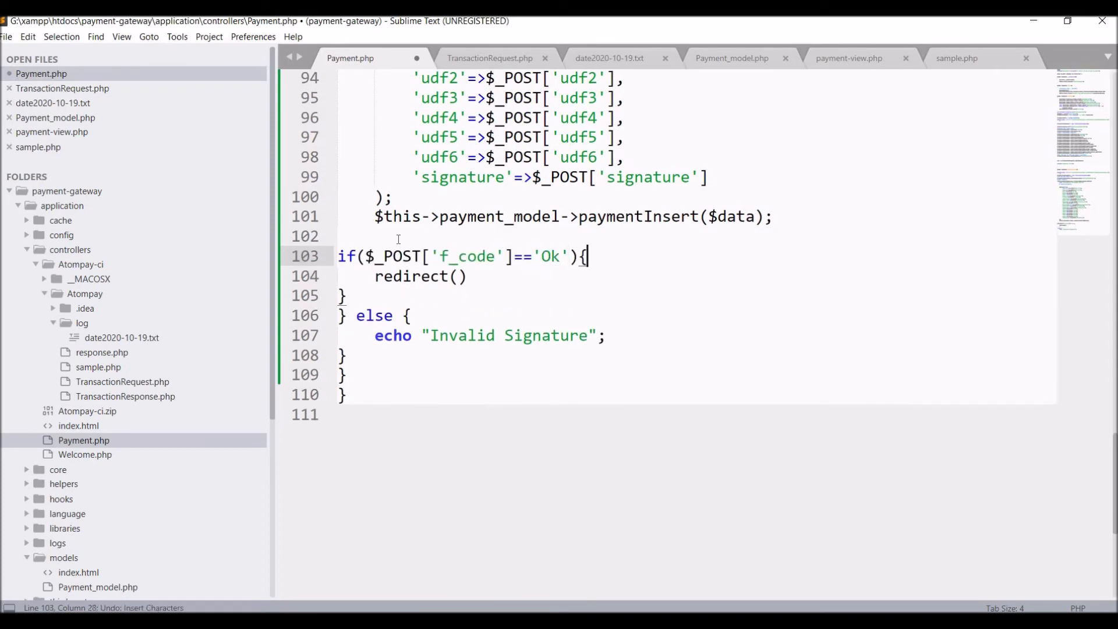
{"action": "left_click", "coordinate": [457, 276]}
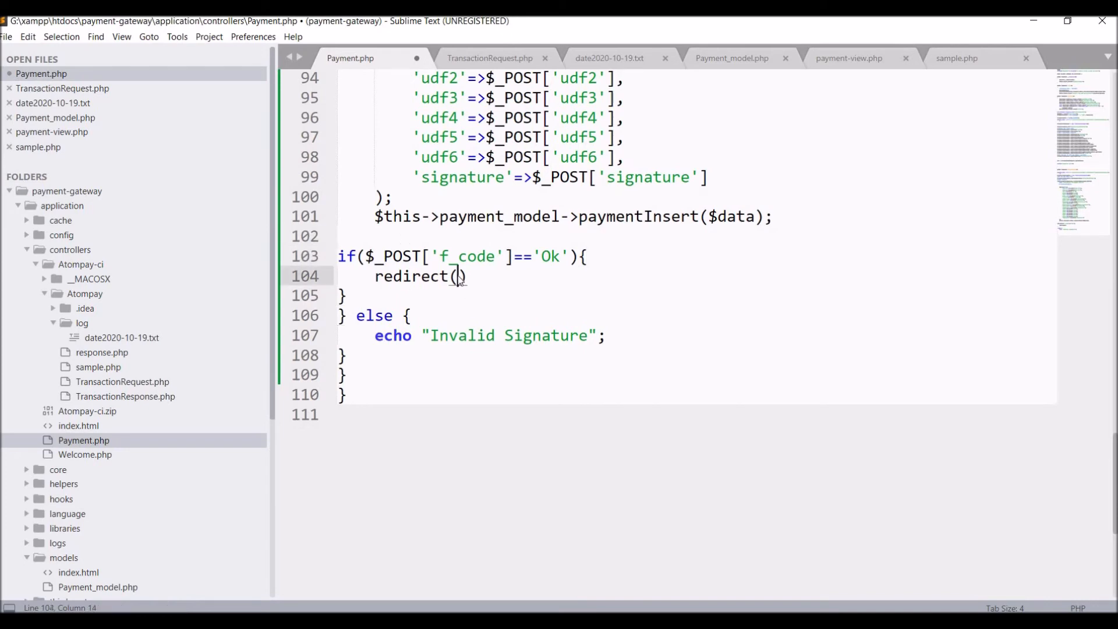
{"action": "type", "text": "'payment/pa"}
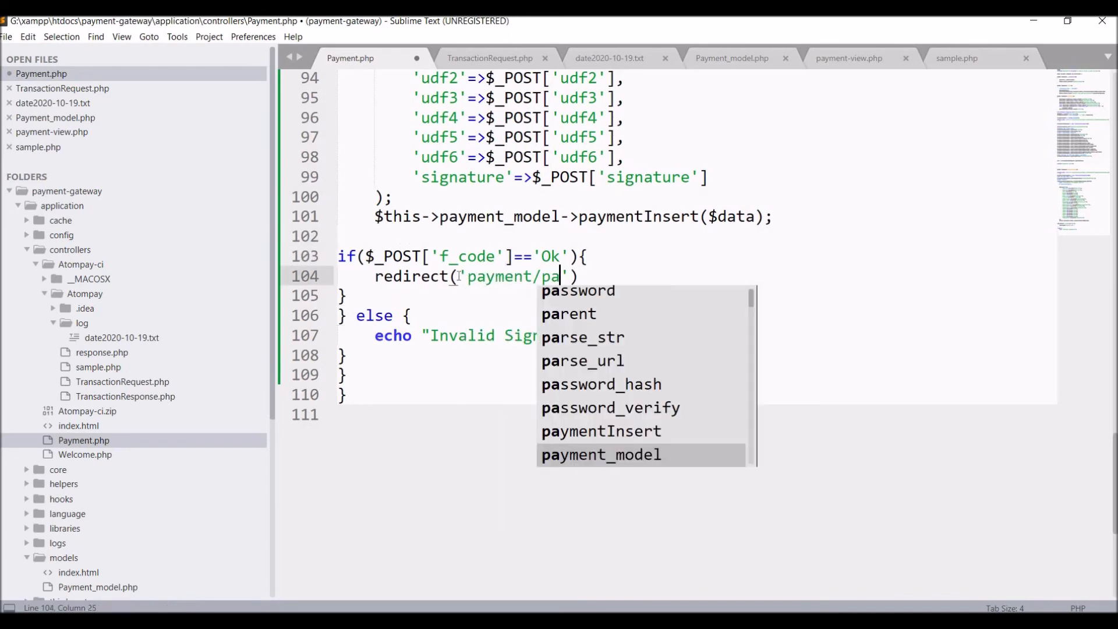
{"action": "type", "text": "ymentSuccess"}
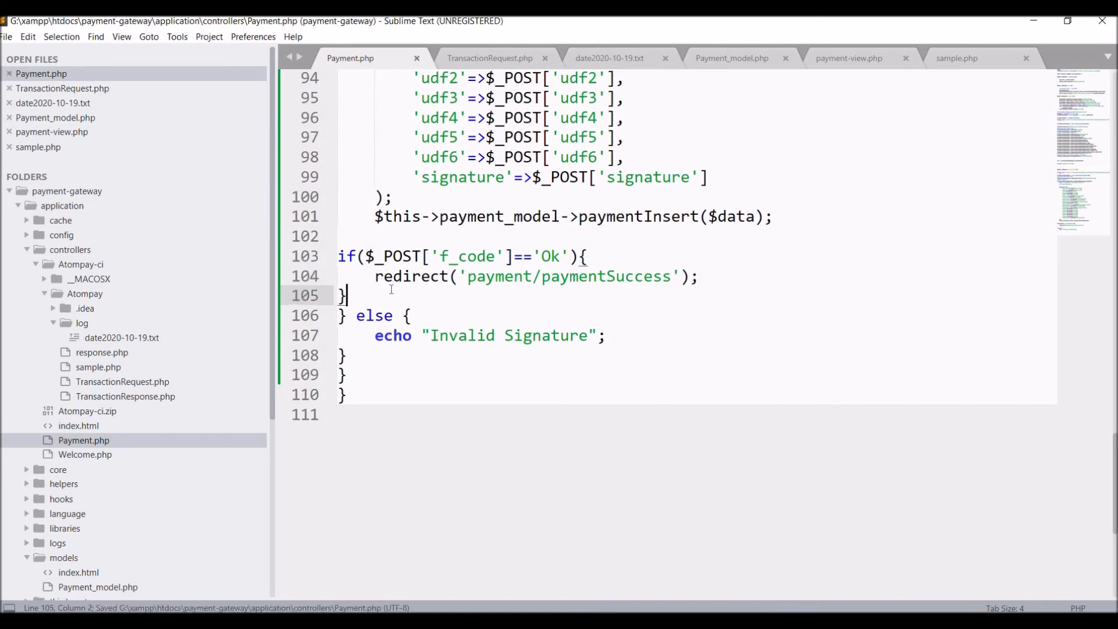
Add else if f_code=='F' redirecting to payment/paymentFailure, else to payment/paymentCancel
{"action": "type", "text": "else if(){"}
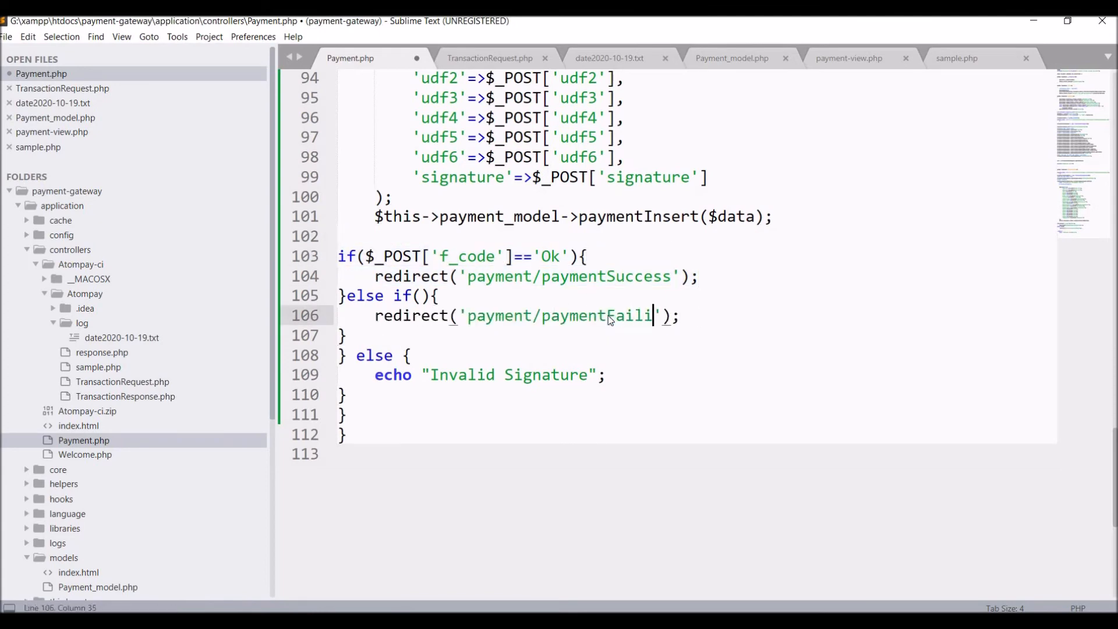
{"action": "type", "text": "re"}
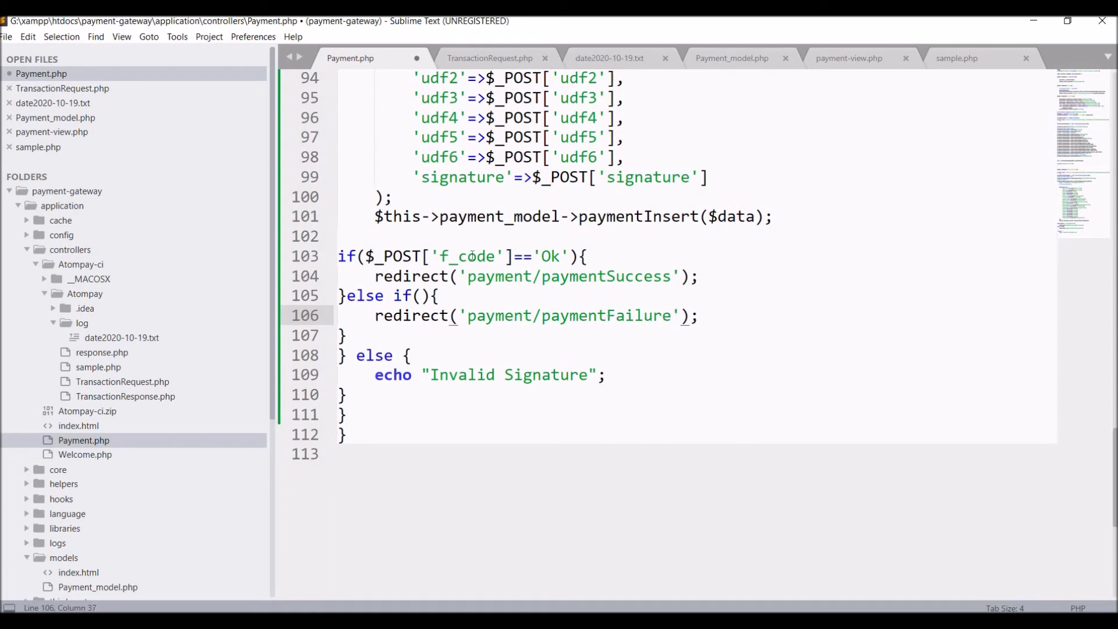
{"action": "left_click_drag", "start_coordinate": [364, 256], "coordinate": [568, 256]}
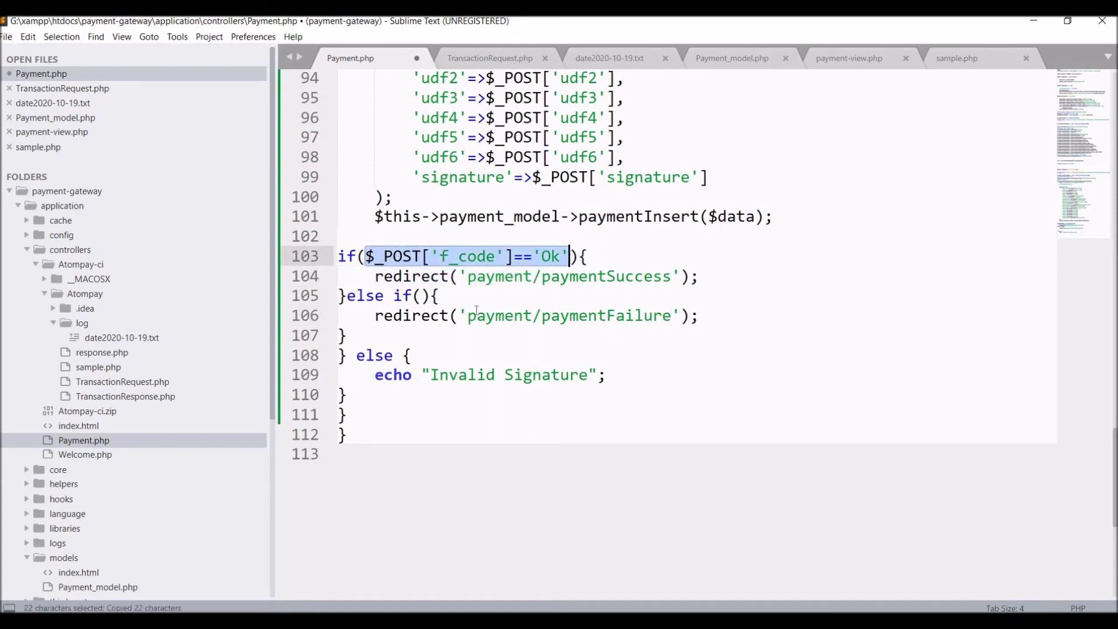
{"action": "type", "text": "$_POST['f_code']=='Ok'"}
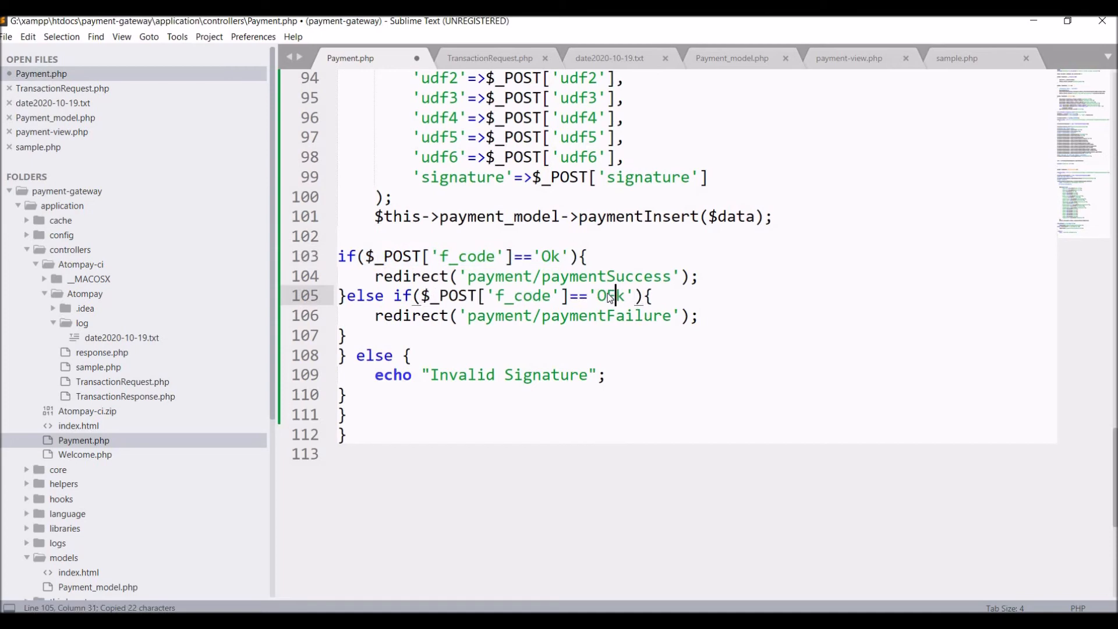
{"action": "type", "text": "F"}
{"action": "type", "text": "else"}
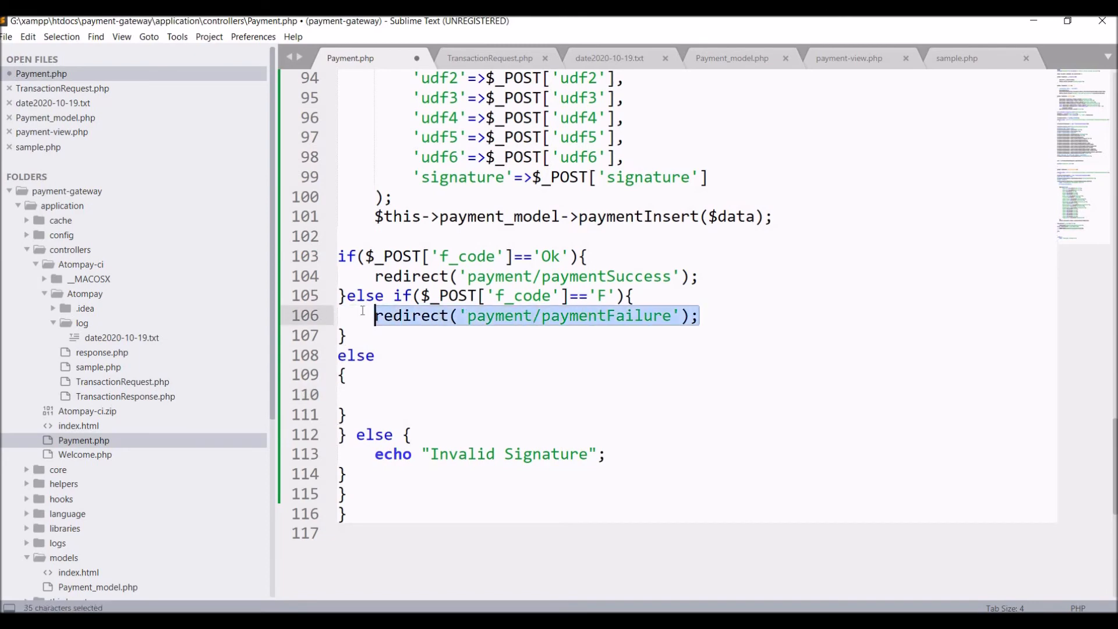
{"action": "key", "text": "ctrl+v"}
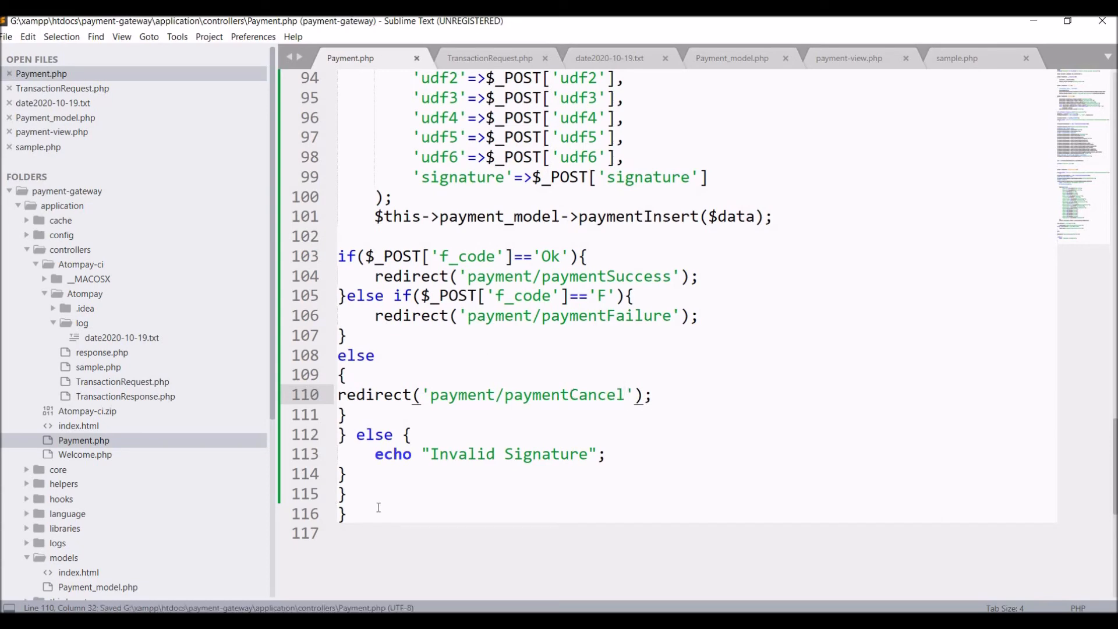
Add a public paymentSuccess function echoing 'payment success', then duplicate and rename copies
{"action": "type", "text": "pubi"}
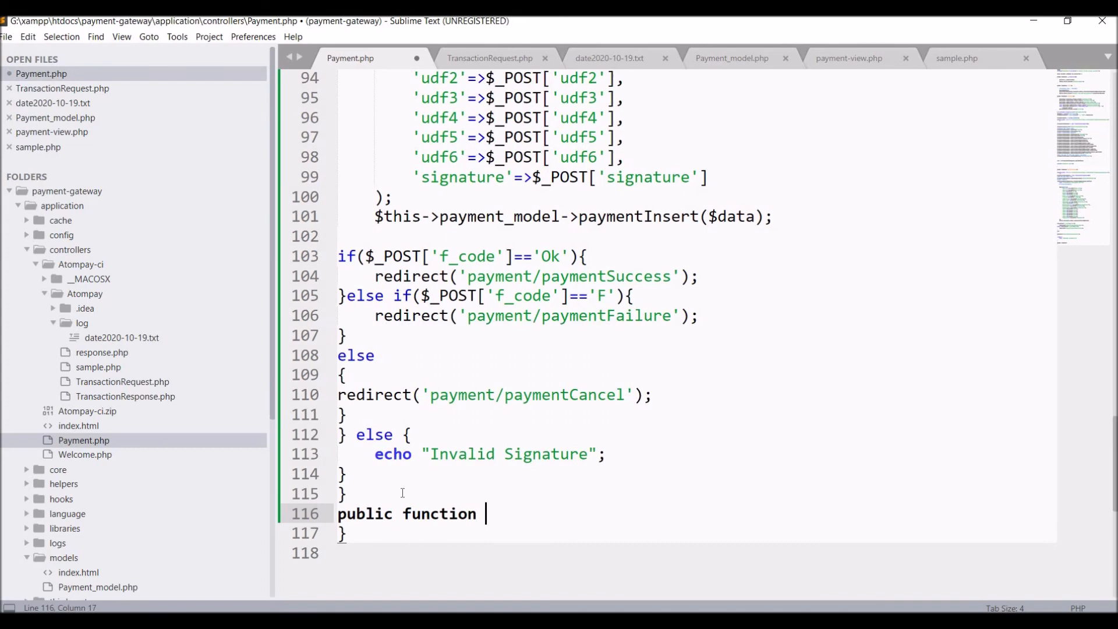
{"action": "double_click", "coordinate": [606, 276]}
{"action": "type", "text": " paymentSuccess(){"}
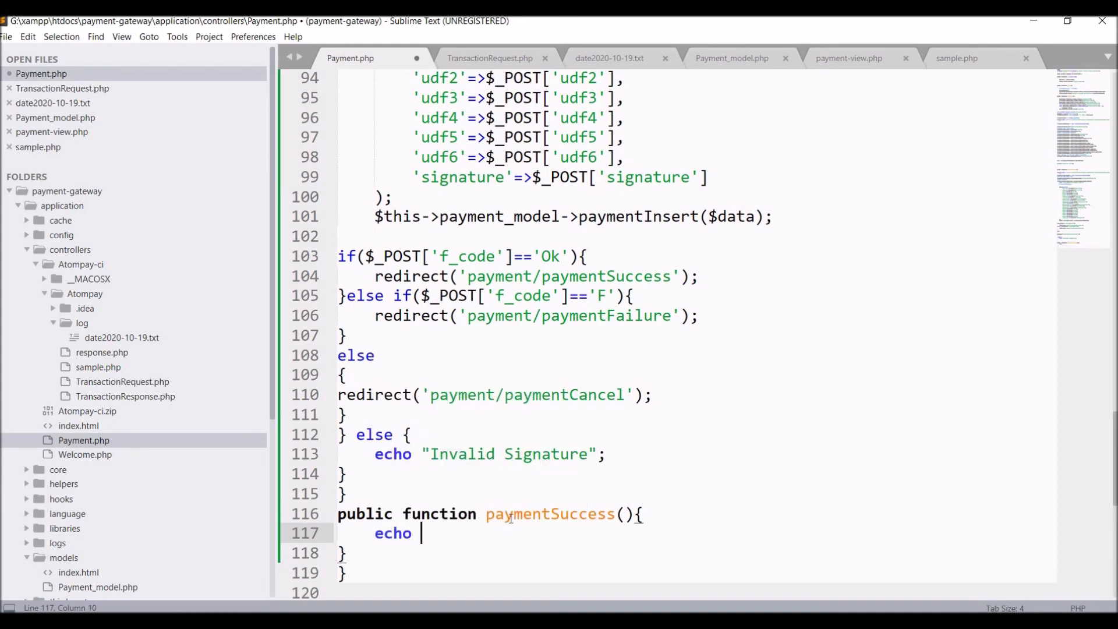
{"action": "type", "text": "'payment success';"}
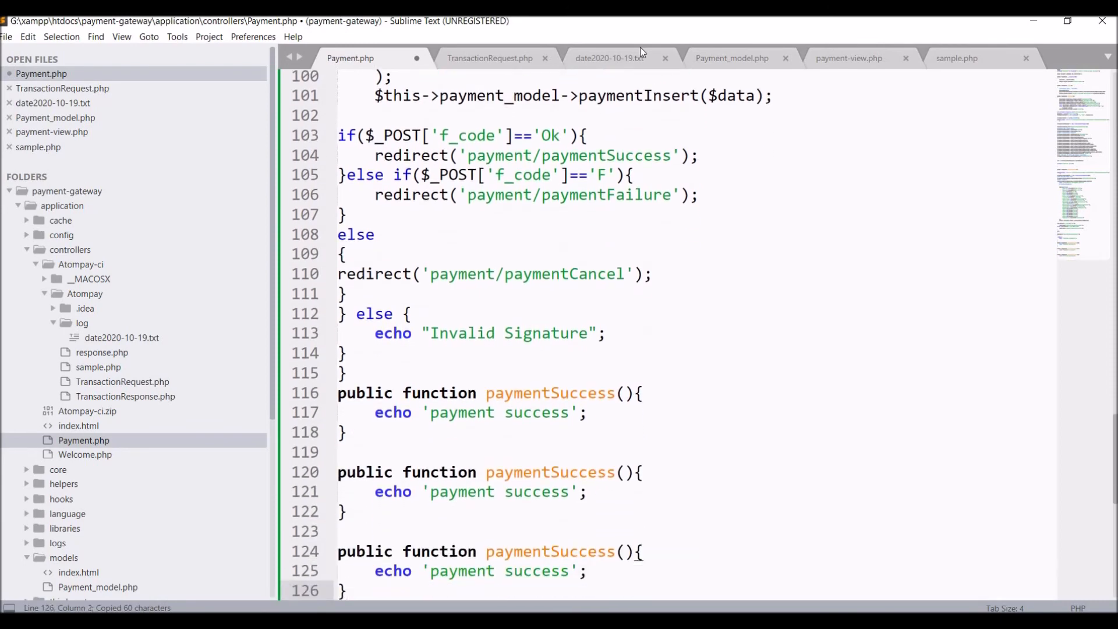
{"action": "double_click", "coordinate": [605, 194]}
{"action": "type", "text": "failed"}
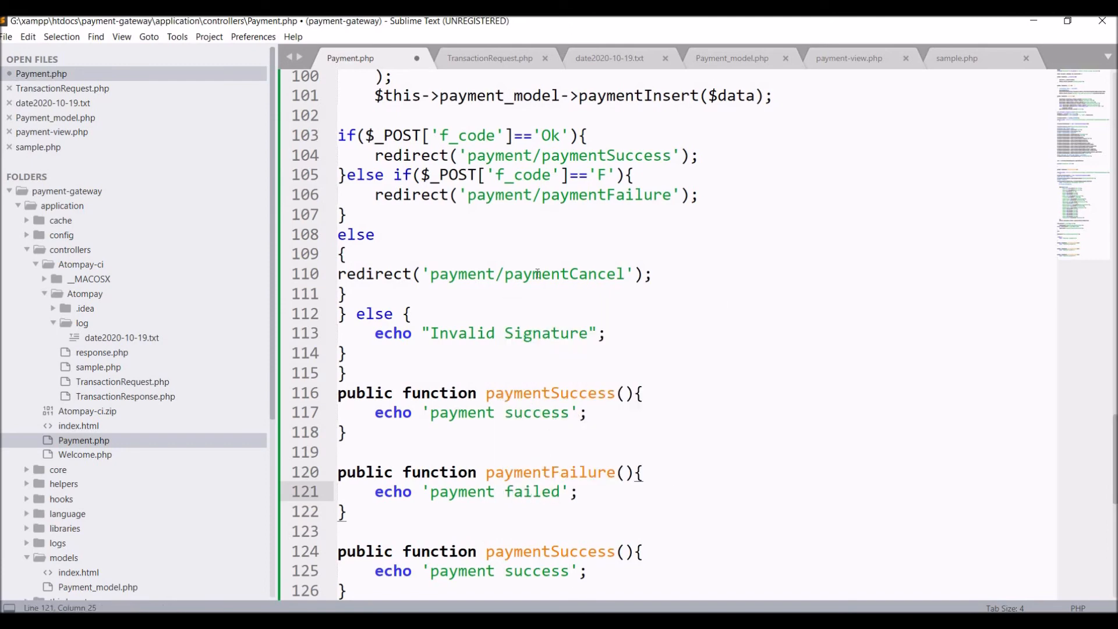
{"action": "double_click", "coordinate": [565, 274]}
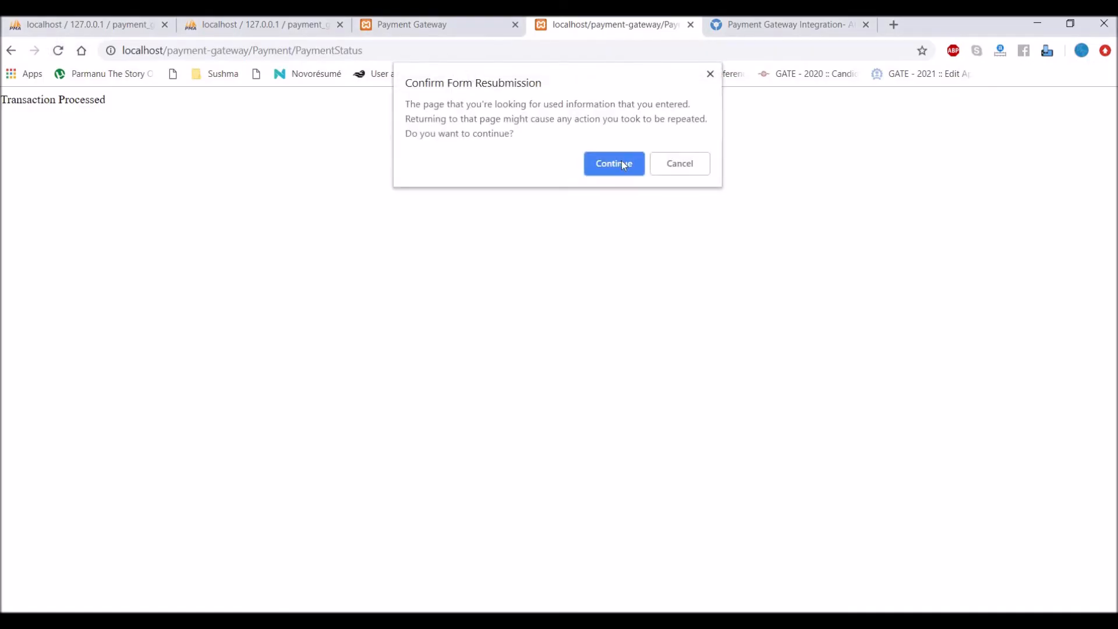
Continue the form resubmission, then scroll down to the new controller functions in Sublime Text
{"action": "left_click", "coordinate": [613, 163]}
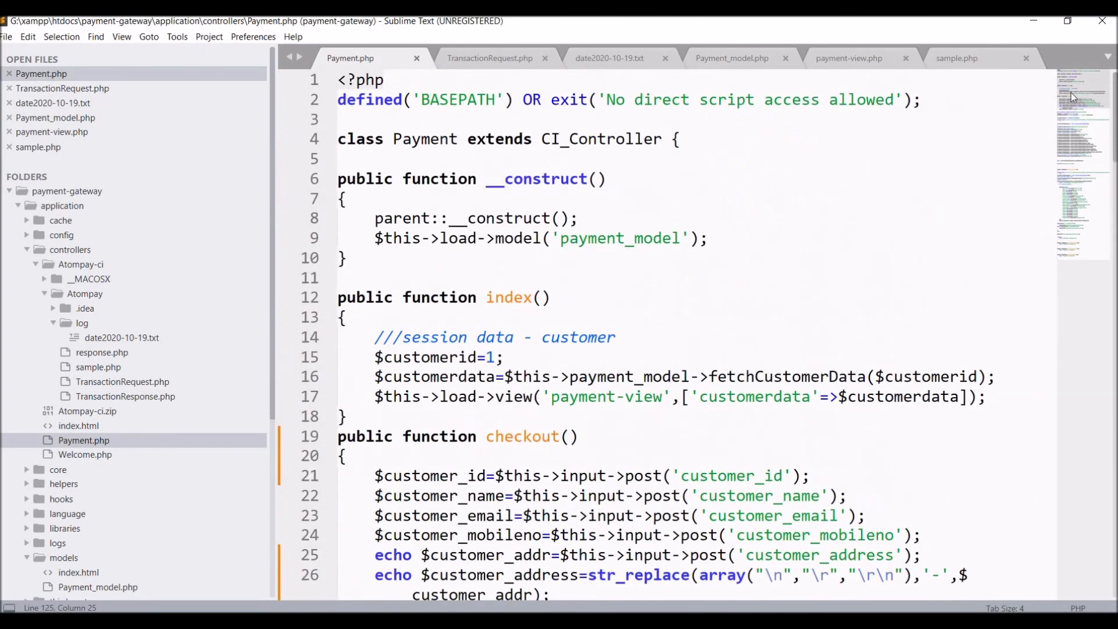
{"action": "scroll", "scroll_direction": "down", "scroll_amount": 3}
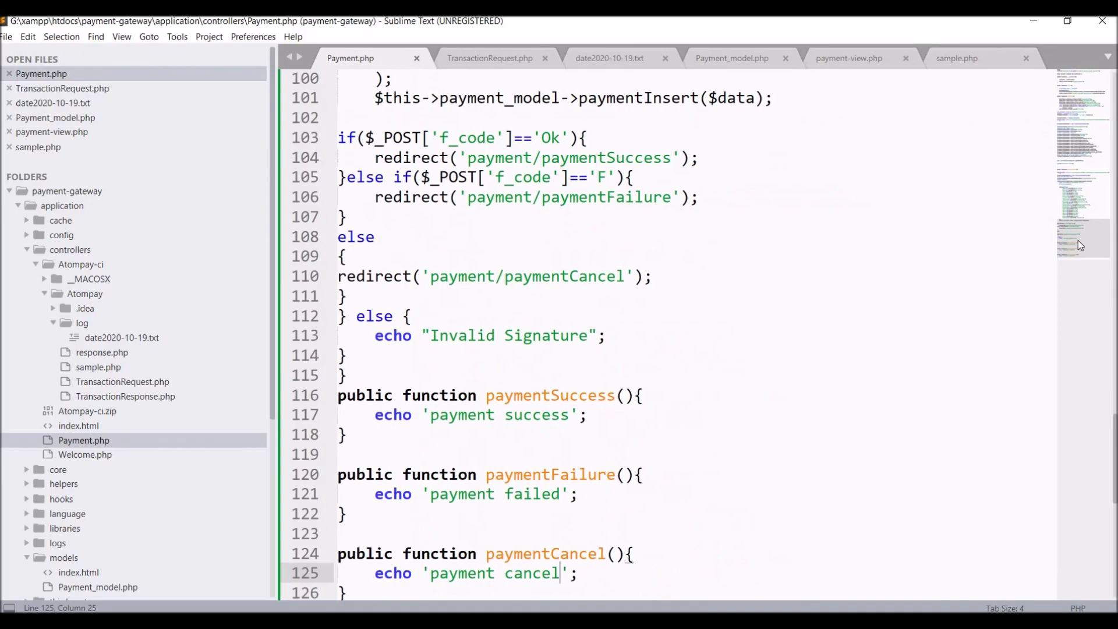